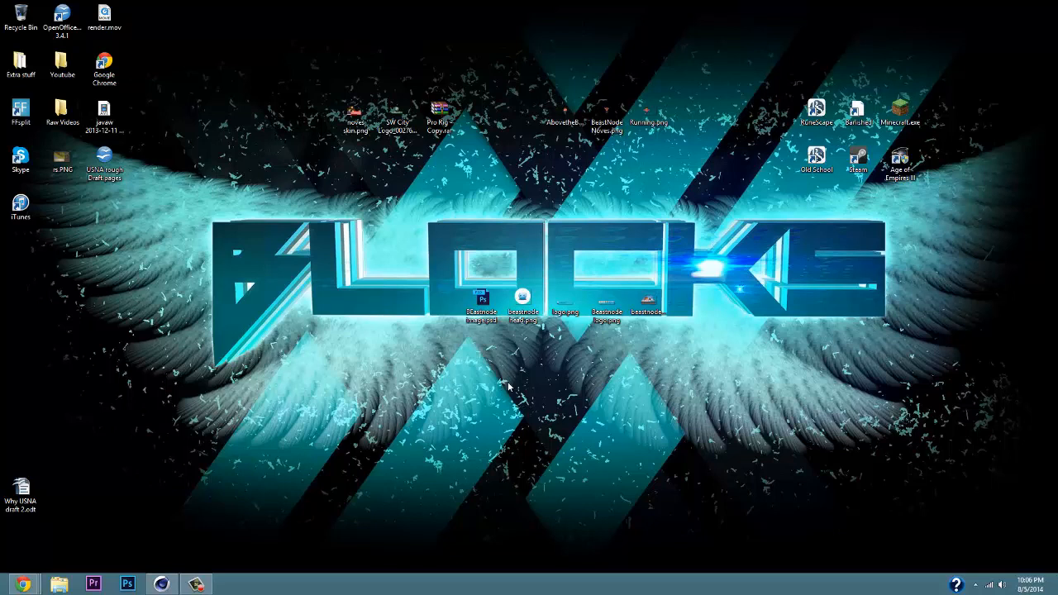
mouse_move(504, 384)
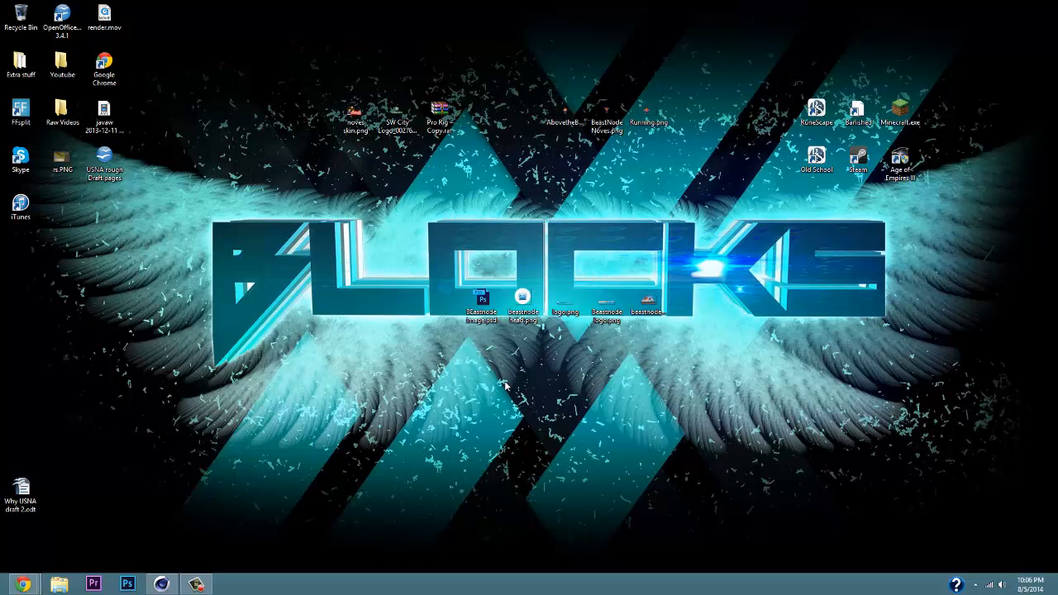
mouse_move(473, 394)
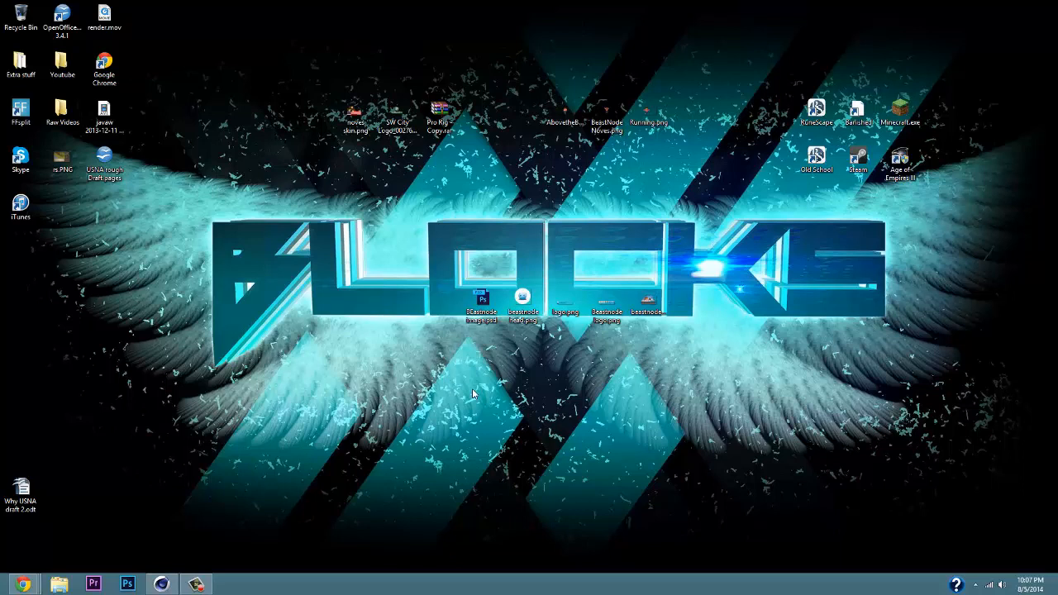
mouse_move(453, 420)
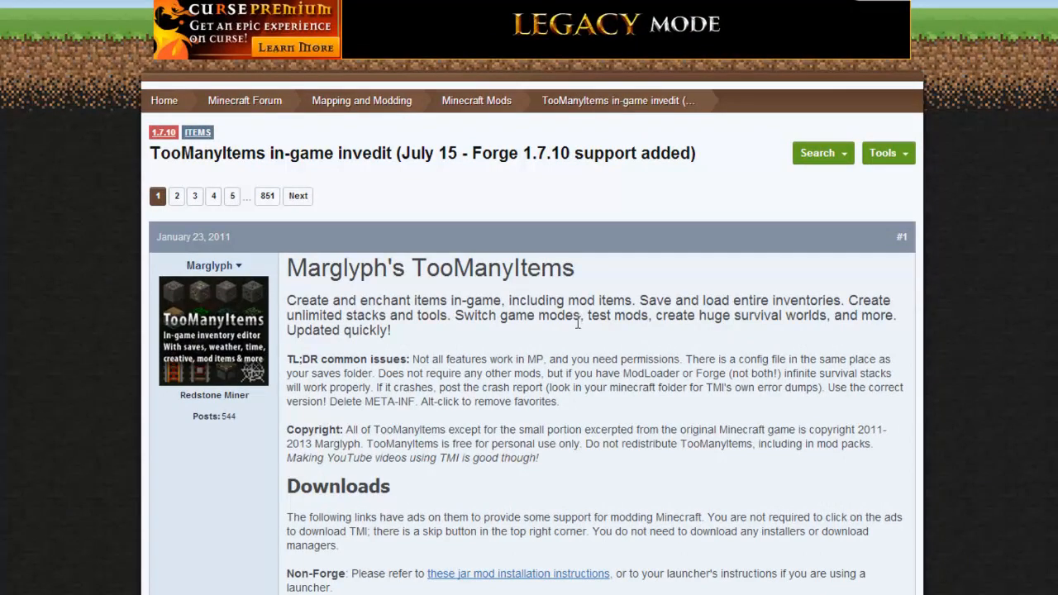
mouse_move(349, 388)
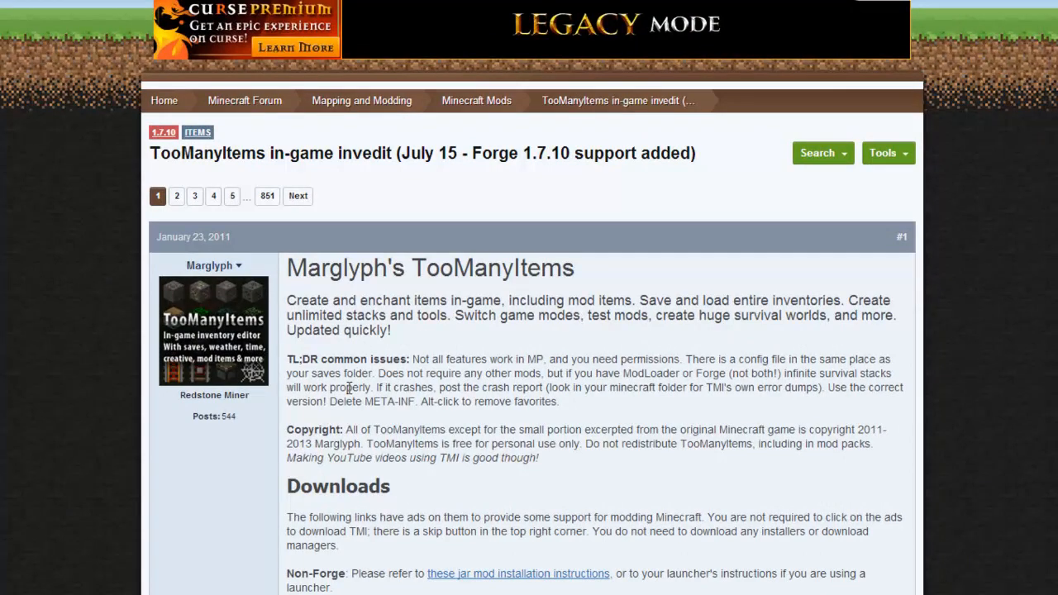
- Scroll the TooManyItems thread down to its Downloads section with the 1.7.10 link
scroll(down, 3)
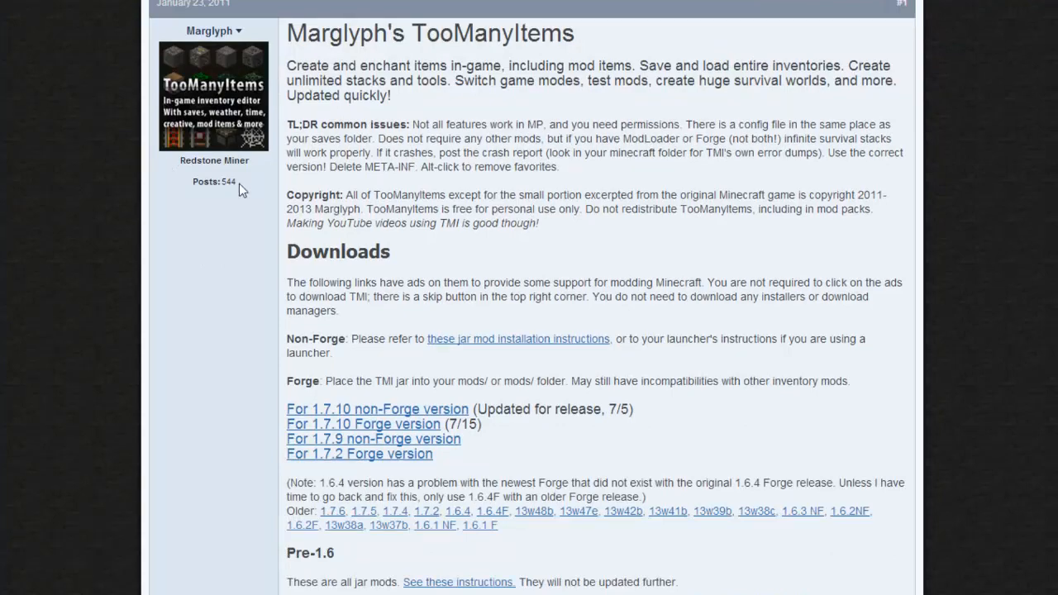
scroll(down, 3)
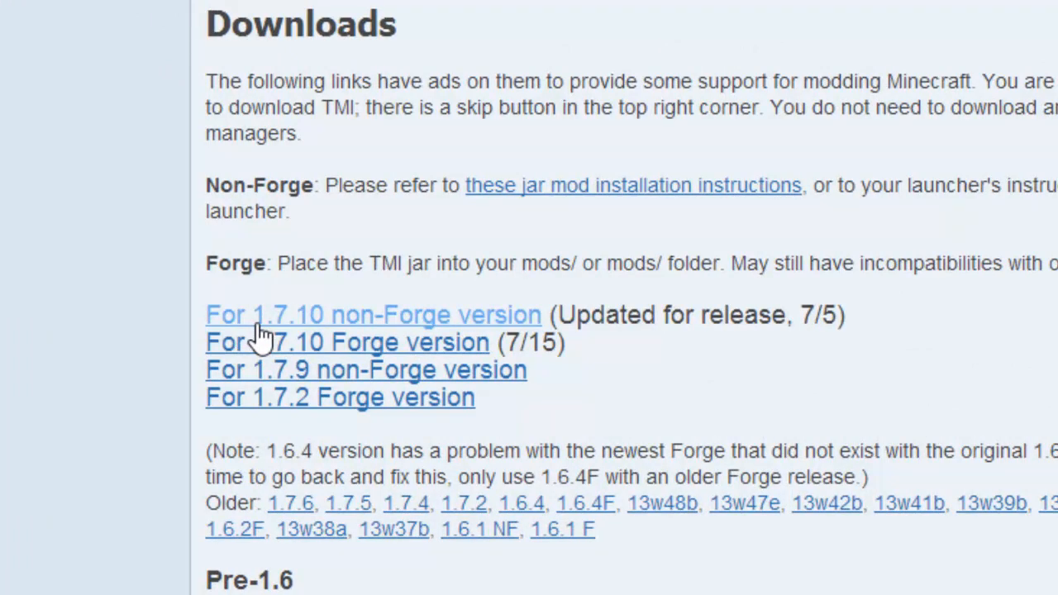
mouse_move(273, 327)
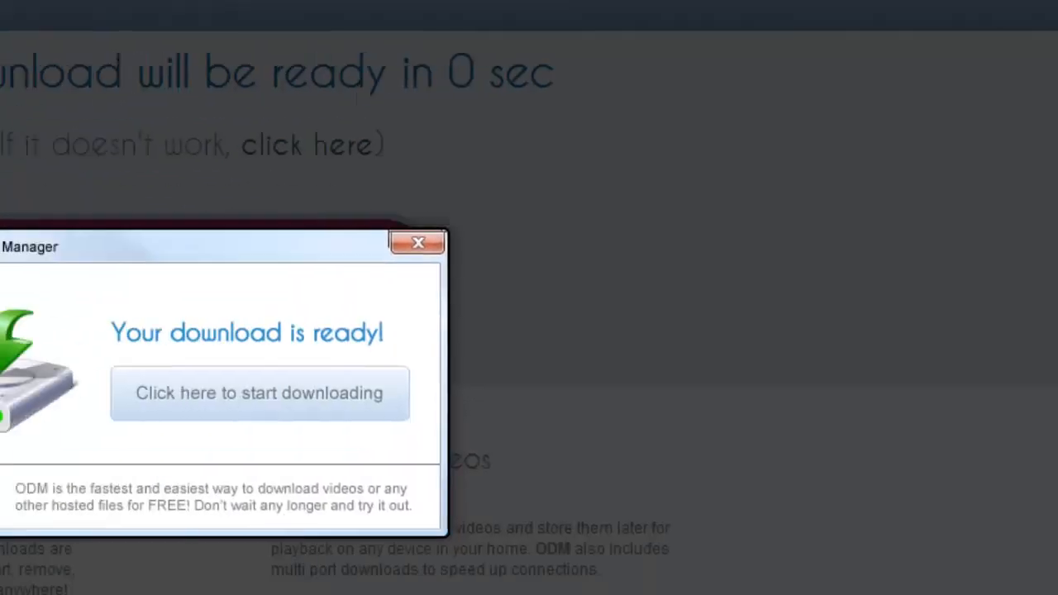
- Dismiss the download manager pop-up so the TooManyItems download completes to the desktop
click(260, 393)
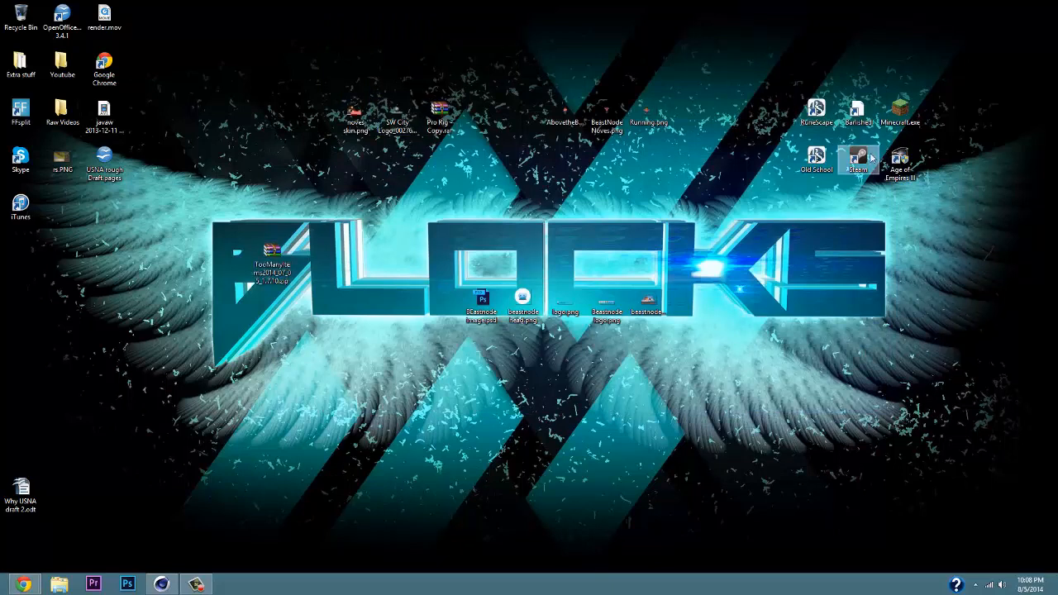
mouse_move(847, 195)
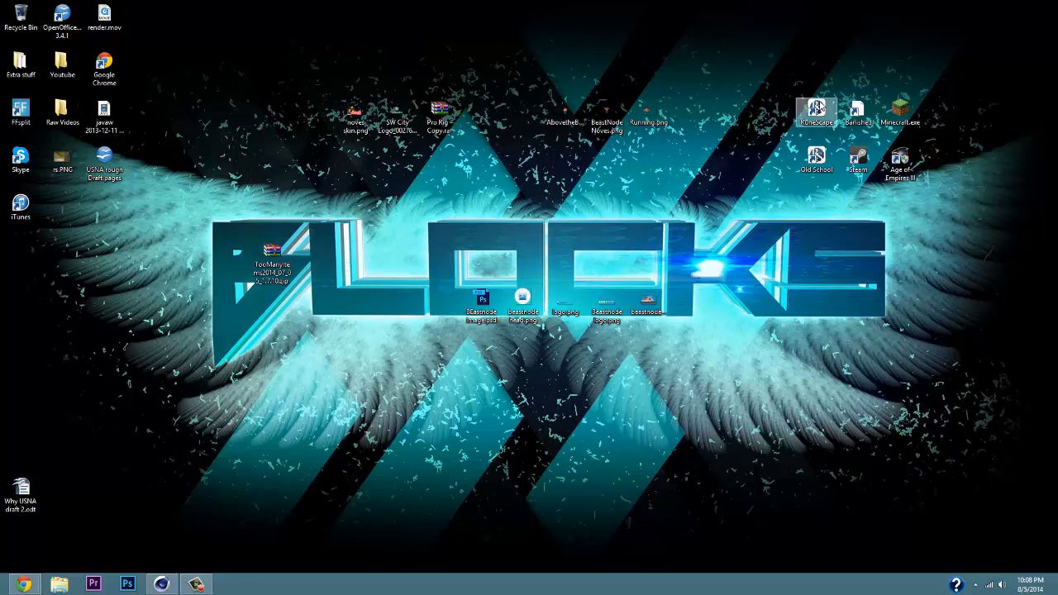
- Launch the Minecraft Launcher from its desktop shortcut, showing the NovesGaming 1.7.10 profile
double_click(901, 112)
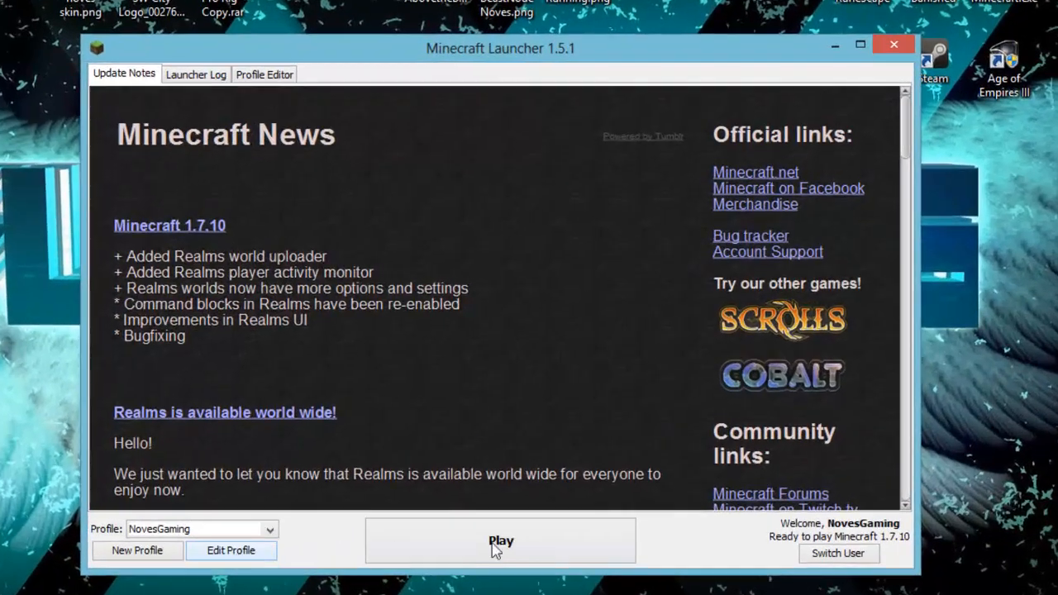
mouse_move(271, 538)
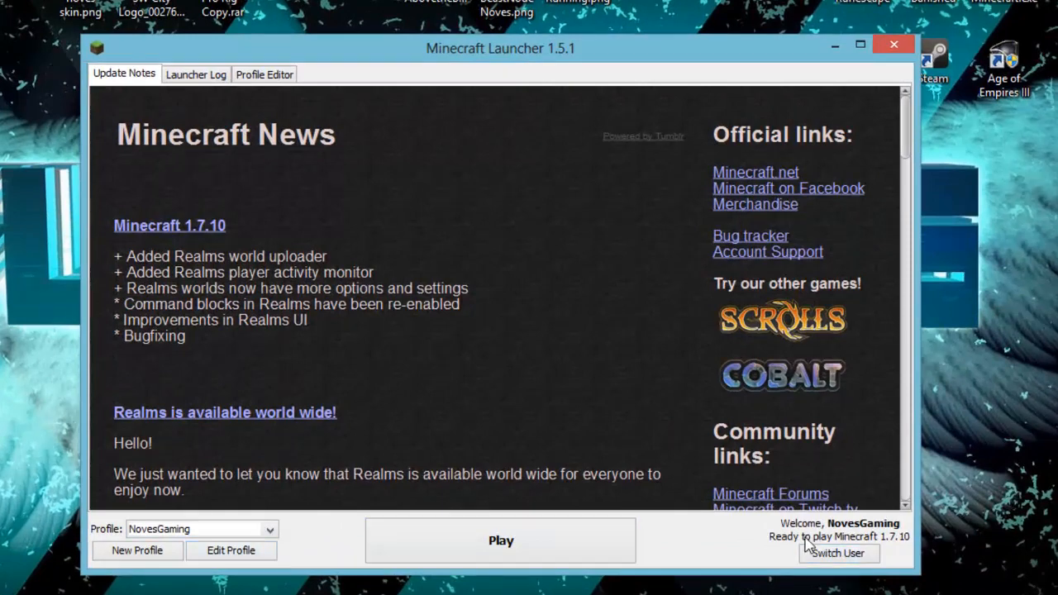
mouse_move(873, 544)
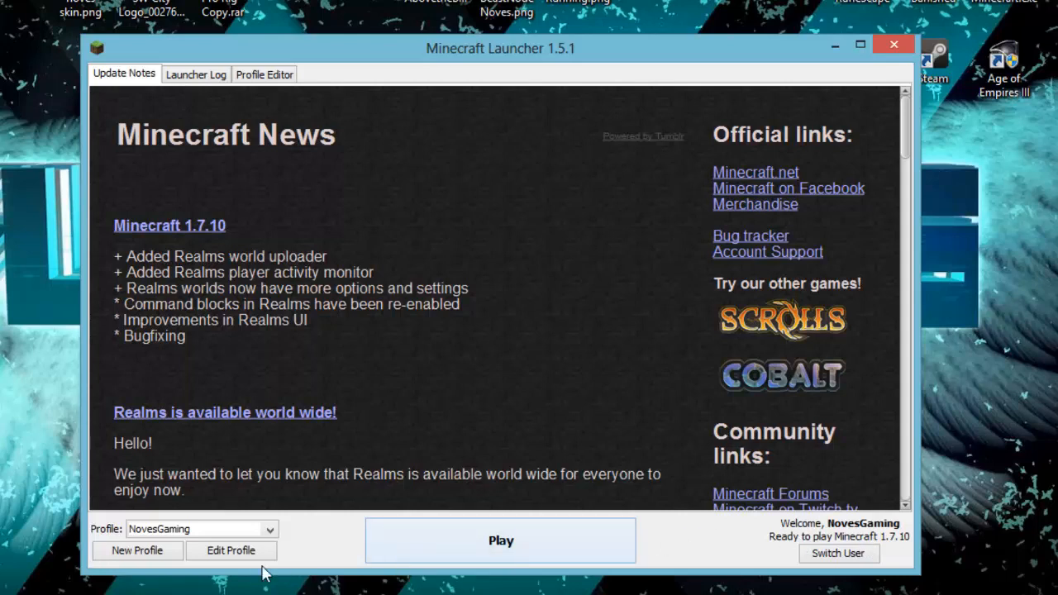
mouse_move(231, 551)
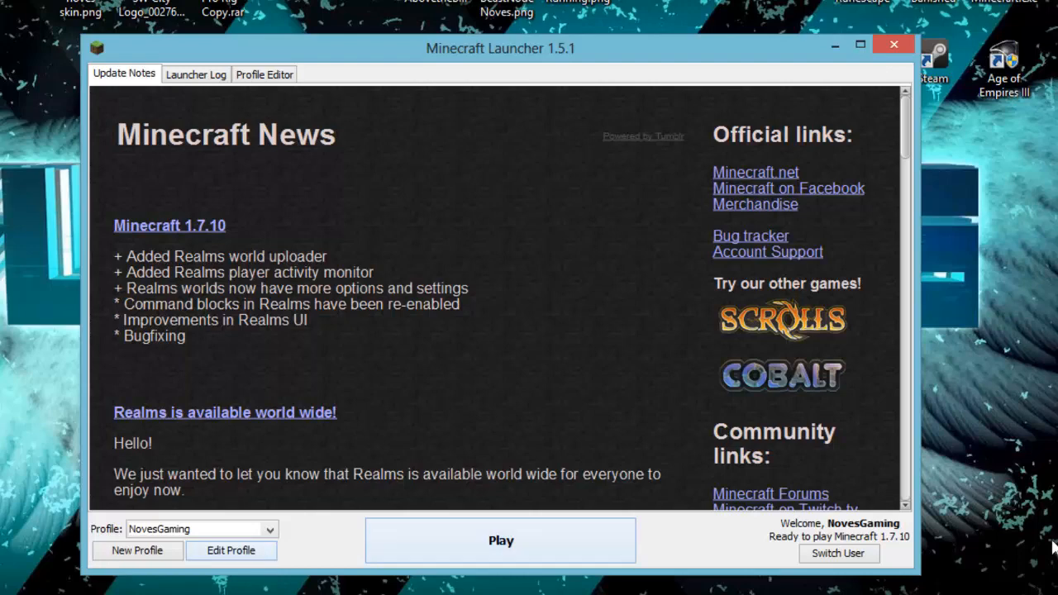
mouse_move(231, 551)
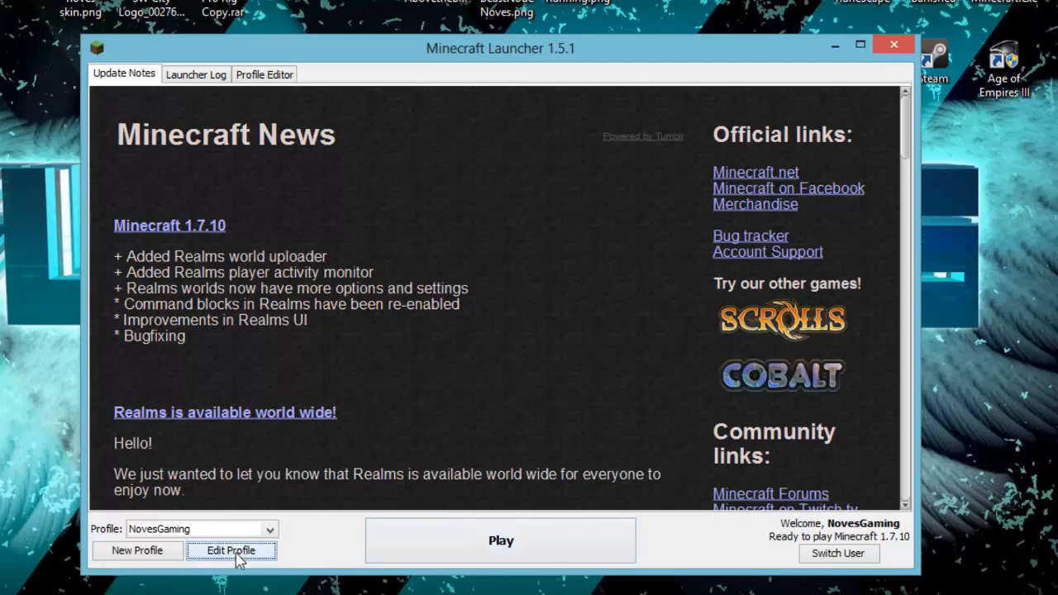
- Open the .minecraft game directory from Edit Profile and go into its versions folder
click(231, 551)
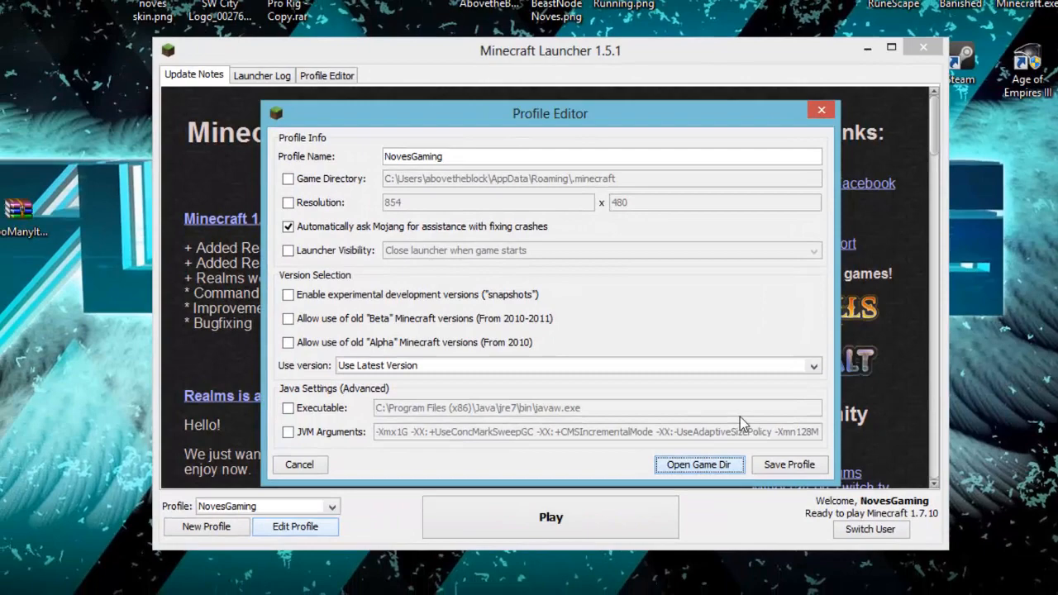
click(698, 463)
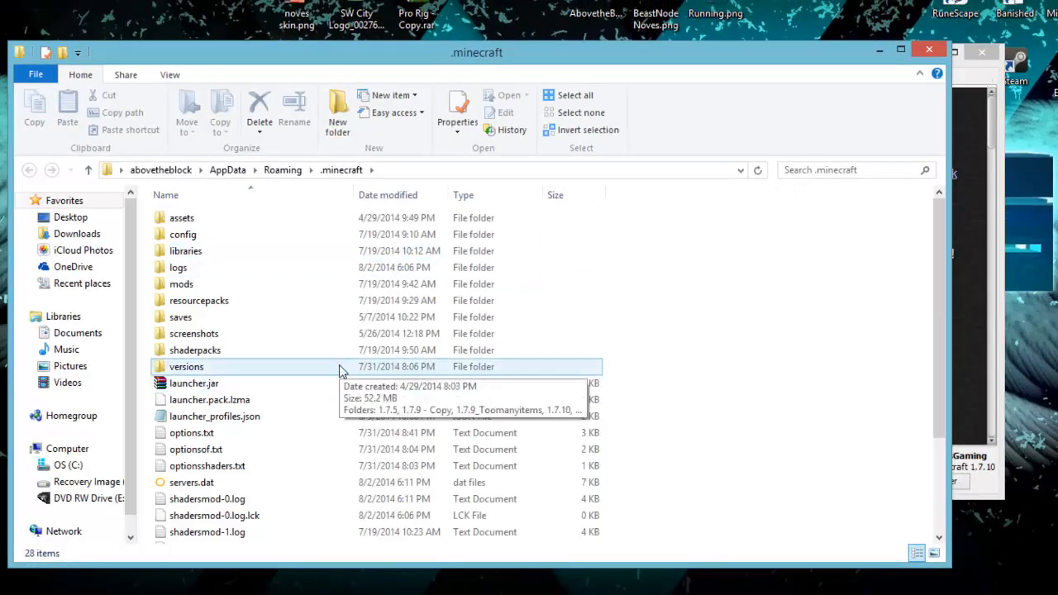
double_click(185, 366)
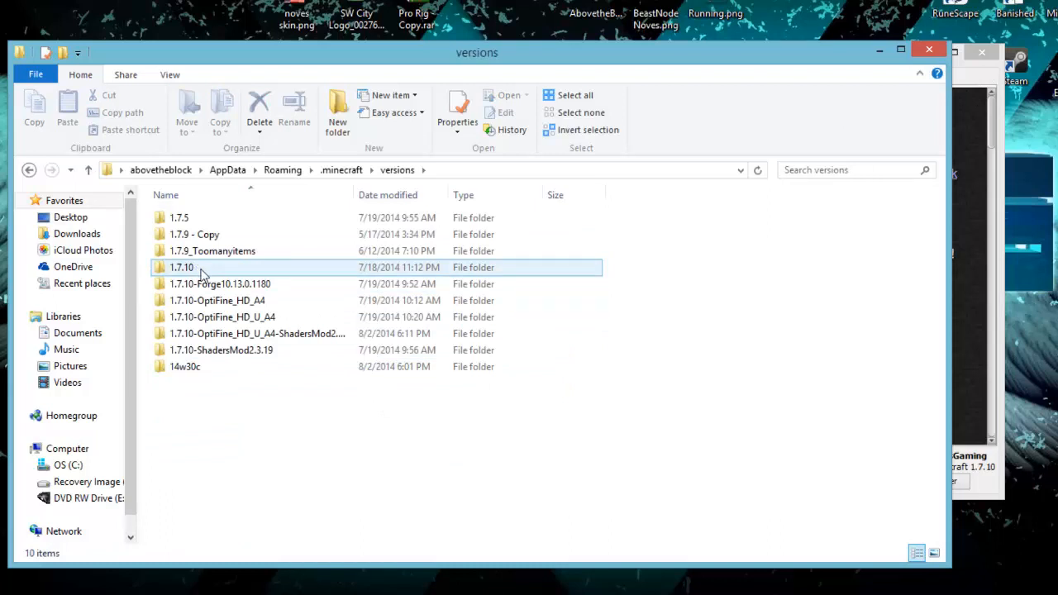
click(220, 284)
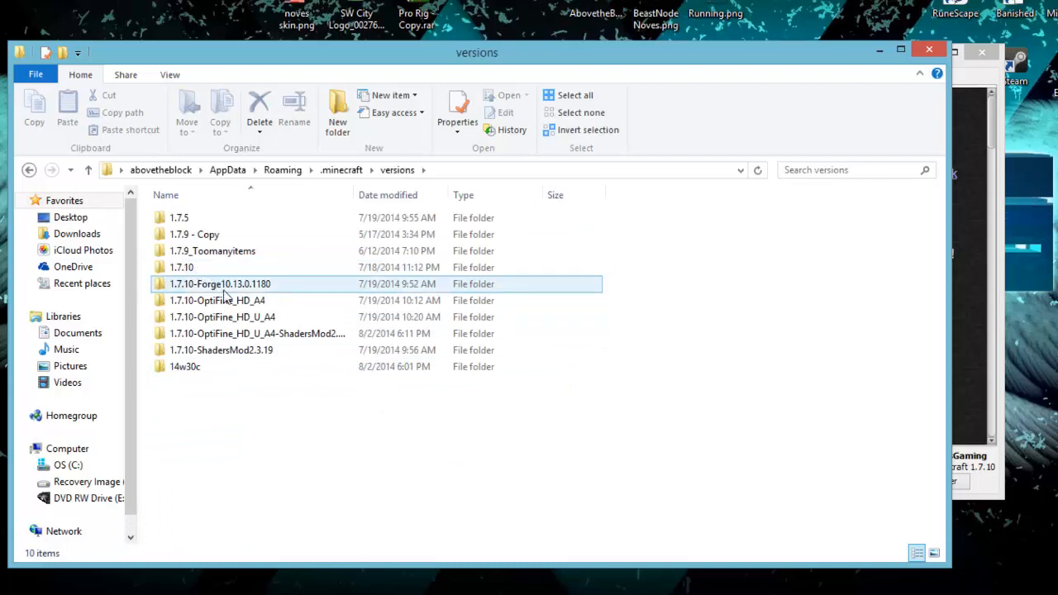
click(182, 268)
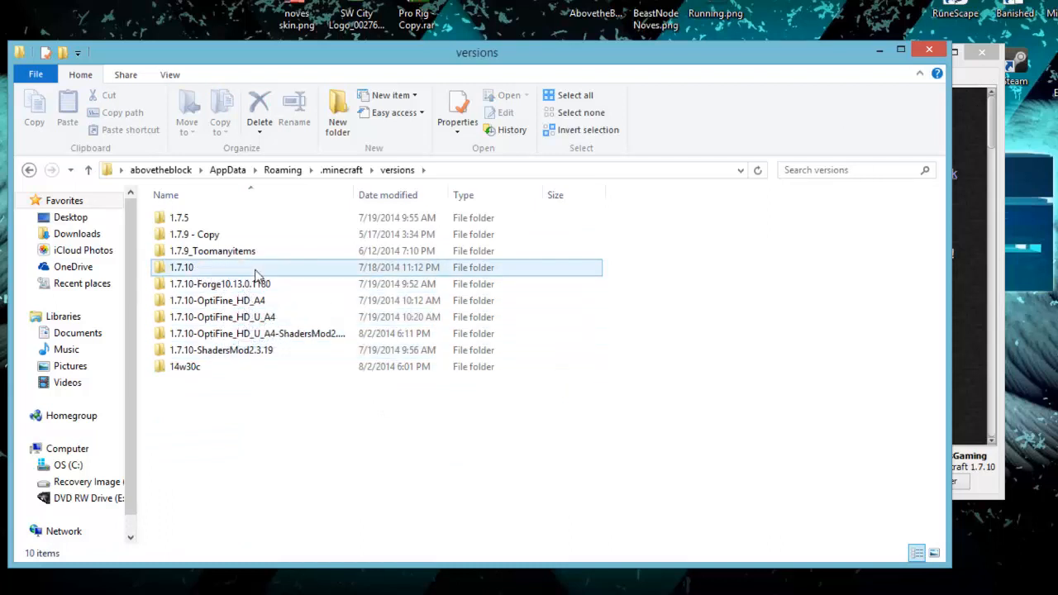
click(222, 318)
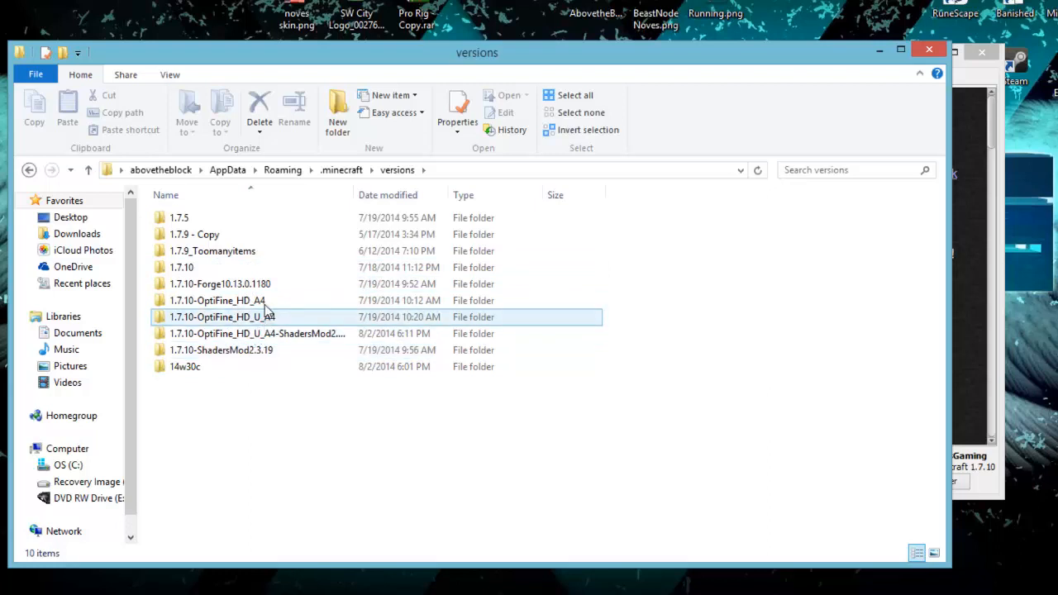
mouse_move(235, 268)
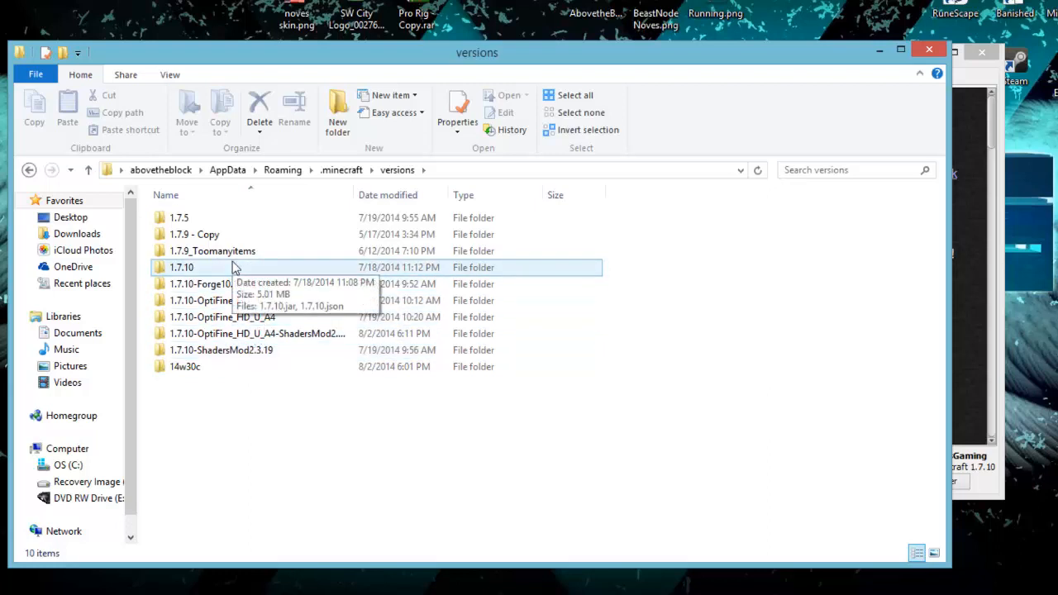
mouse_move(992, 397)
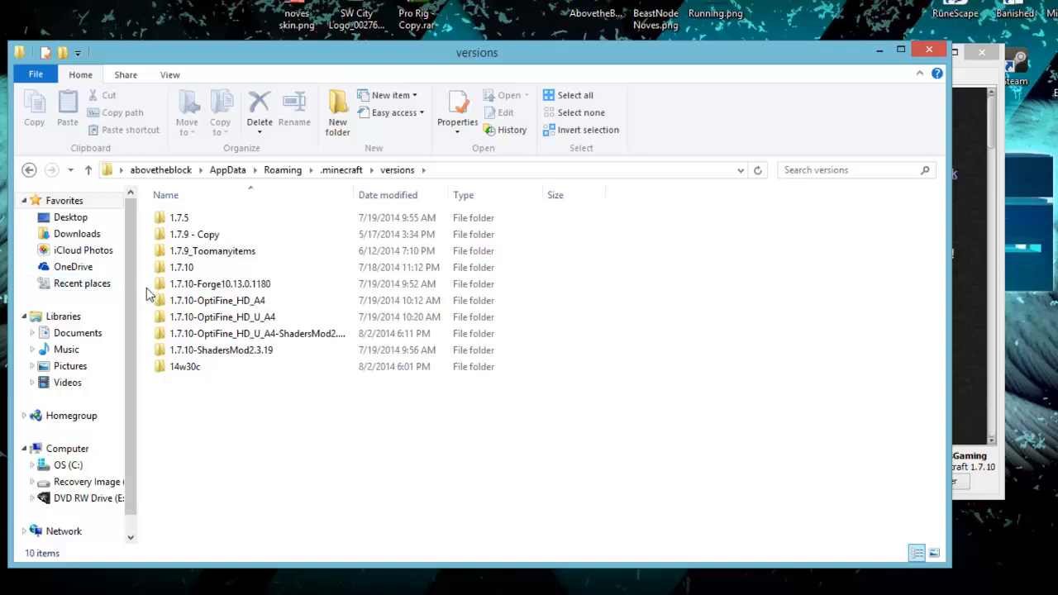
click(423, 479)
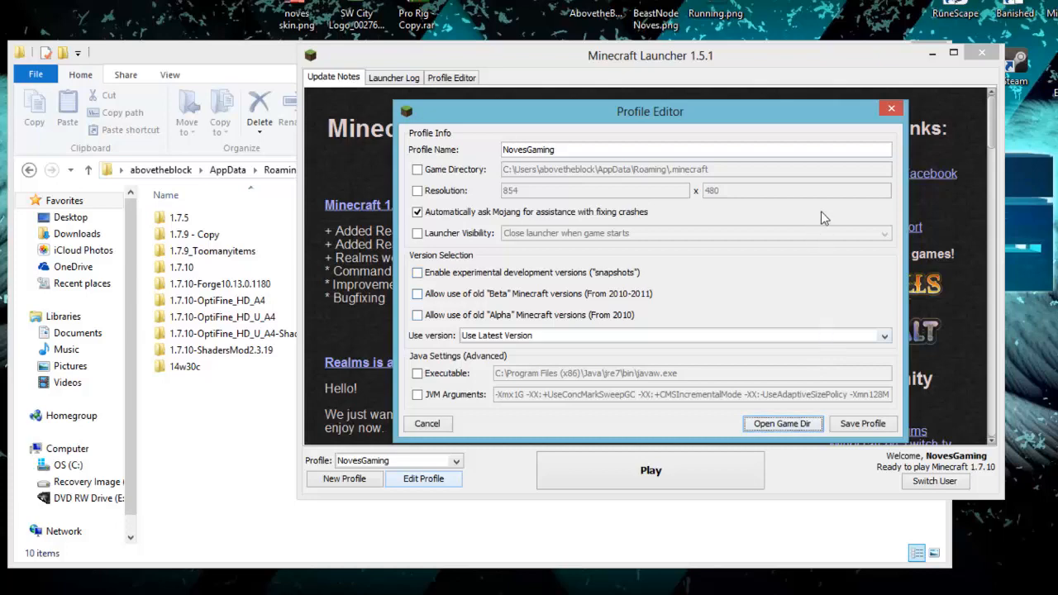
mouse_move(212, 67)
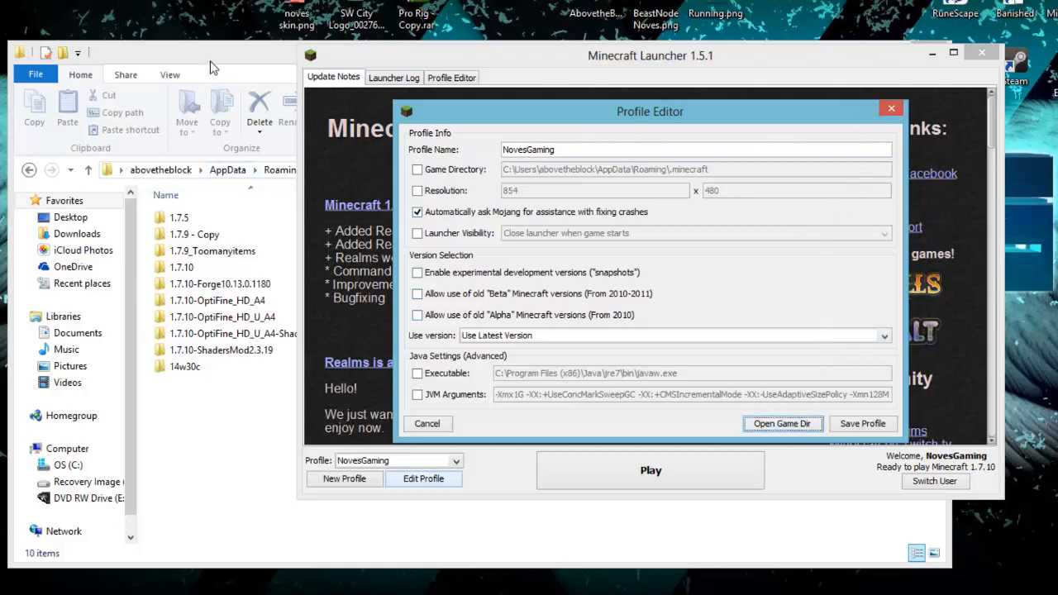
mouse_move(890, 93)
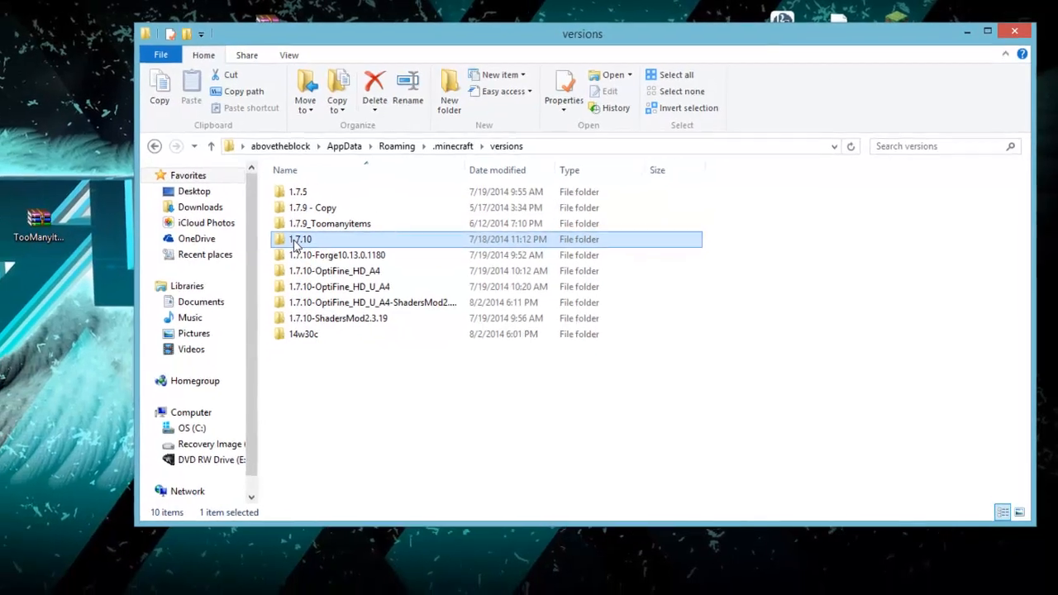
- Rename the 1.7.10 version folder to 1.7.10_Toomanyitems
right_click(301, 238)
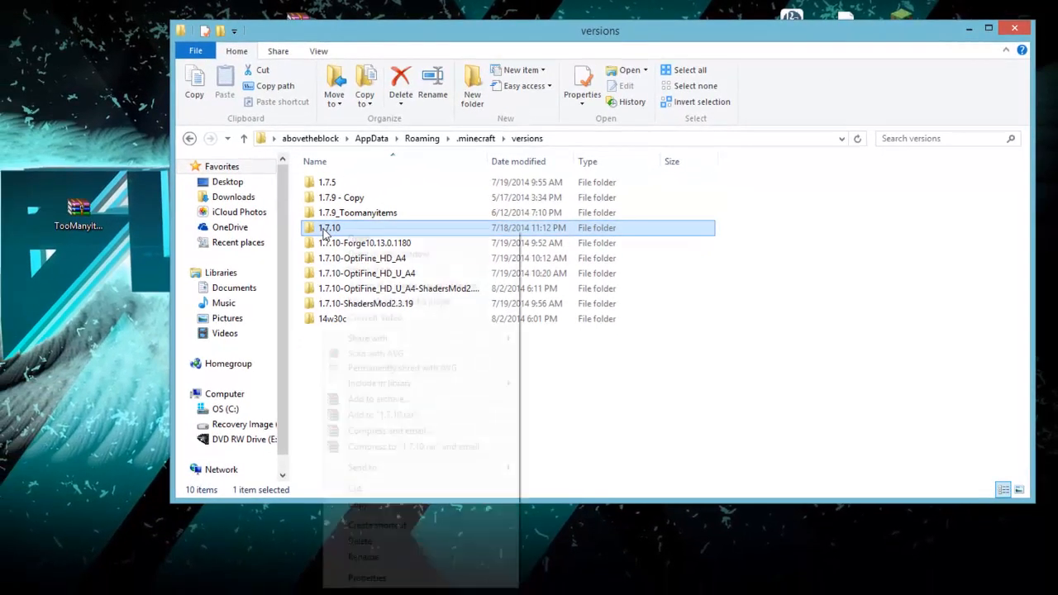
right_click(329, 228)
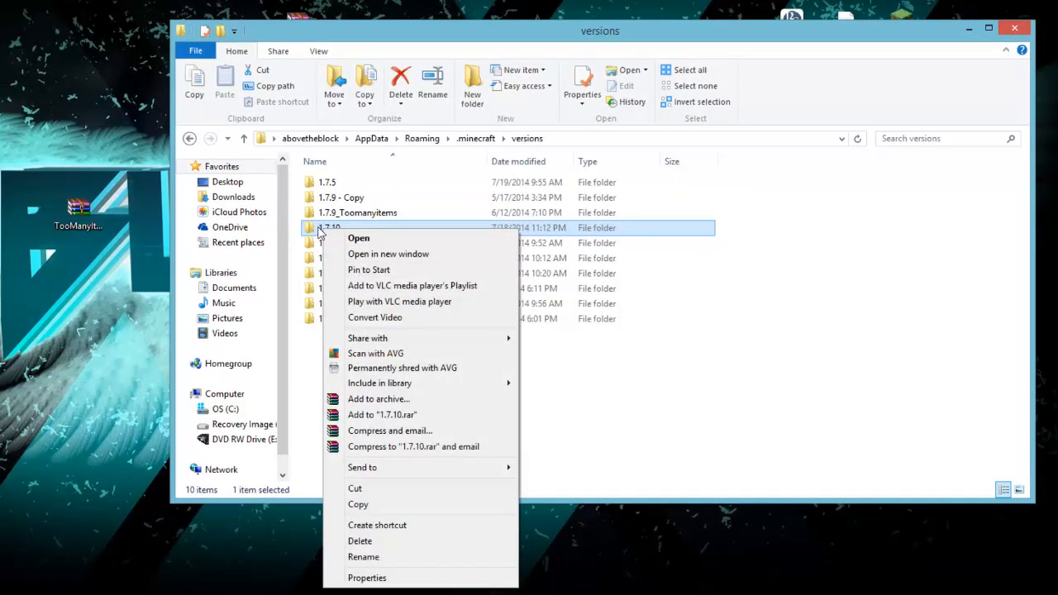
mouse_move(380, 504)
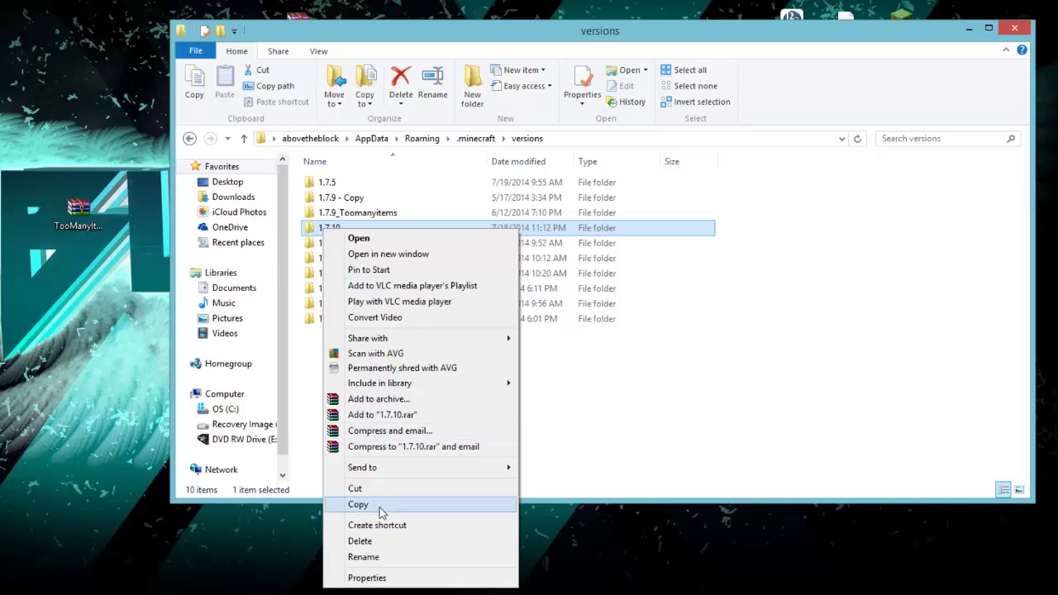
mouse_move(644, 398)
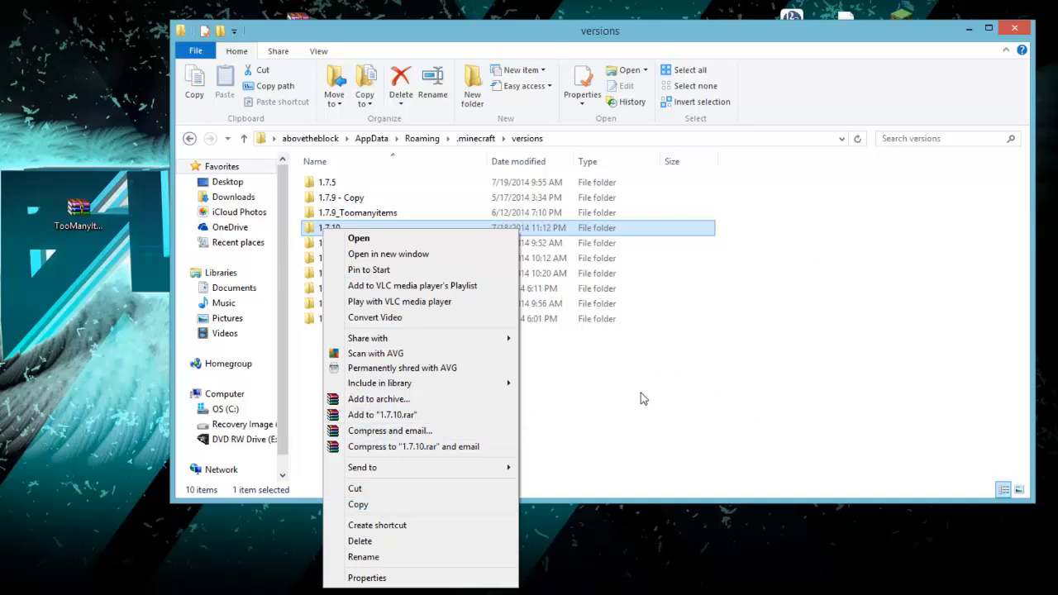
mouse_move(631, 404)
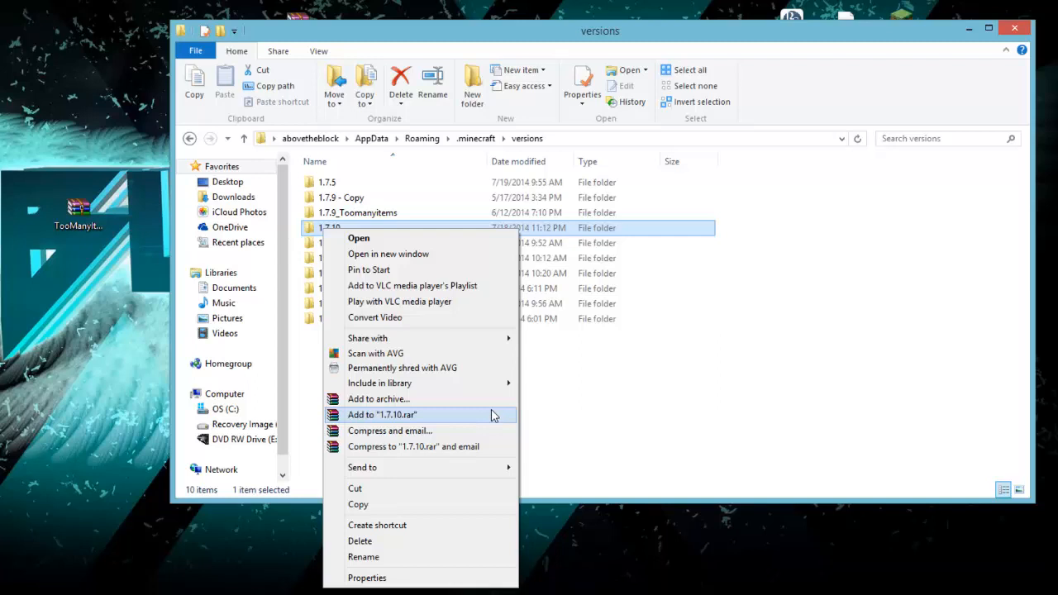
mouse_move(447, 540)
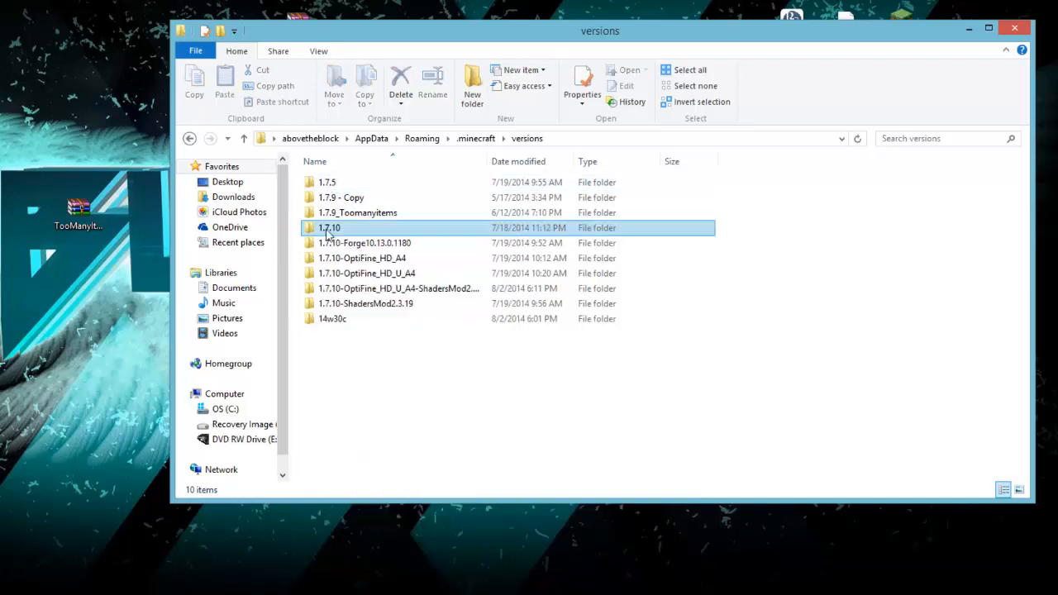
right_click(329, 228)
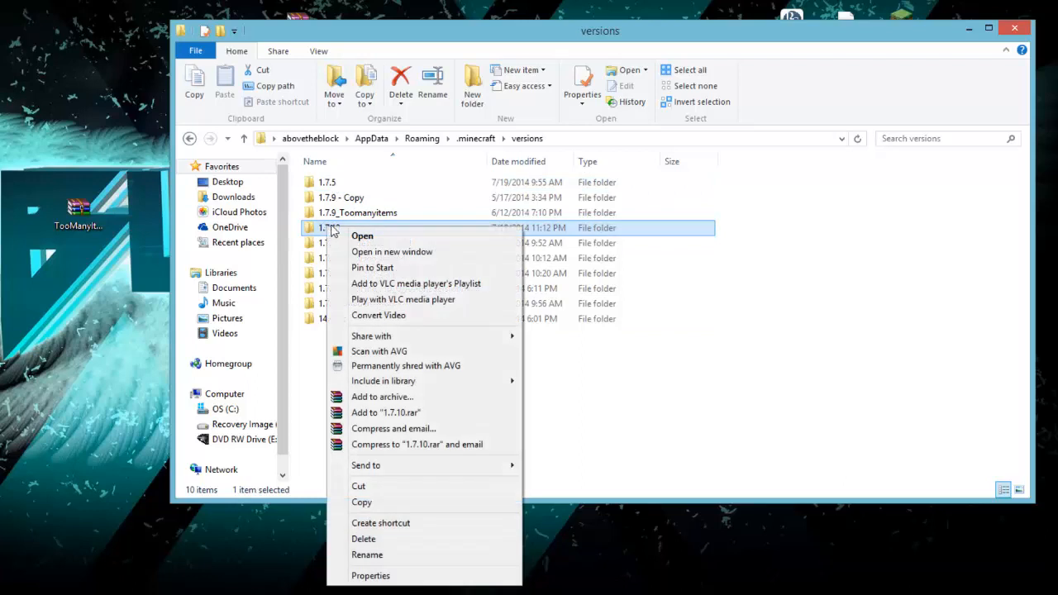
click(367, 555)
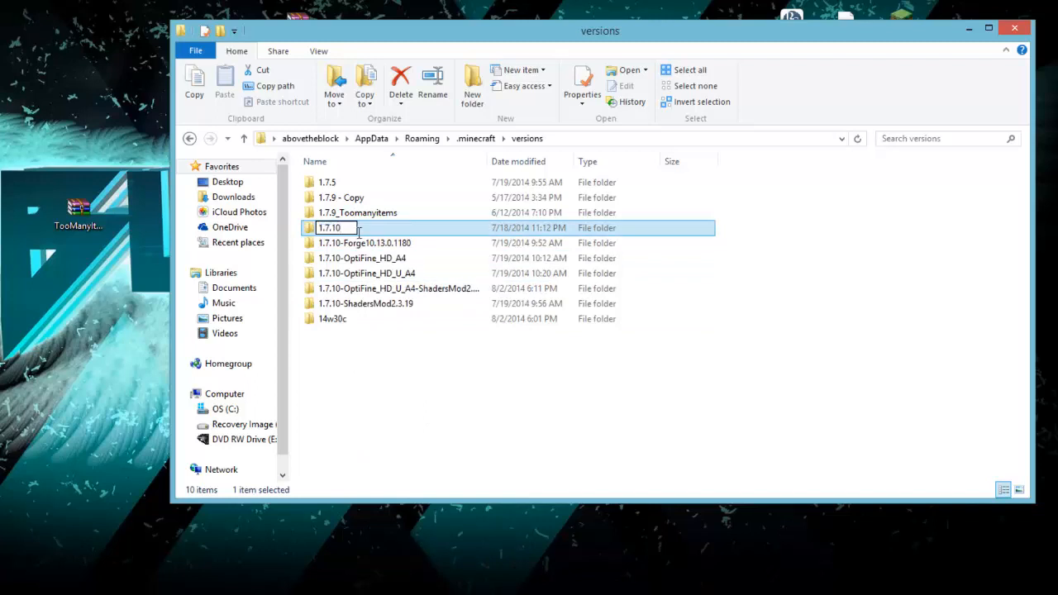
text(_Toomanyitems)
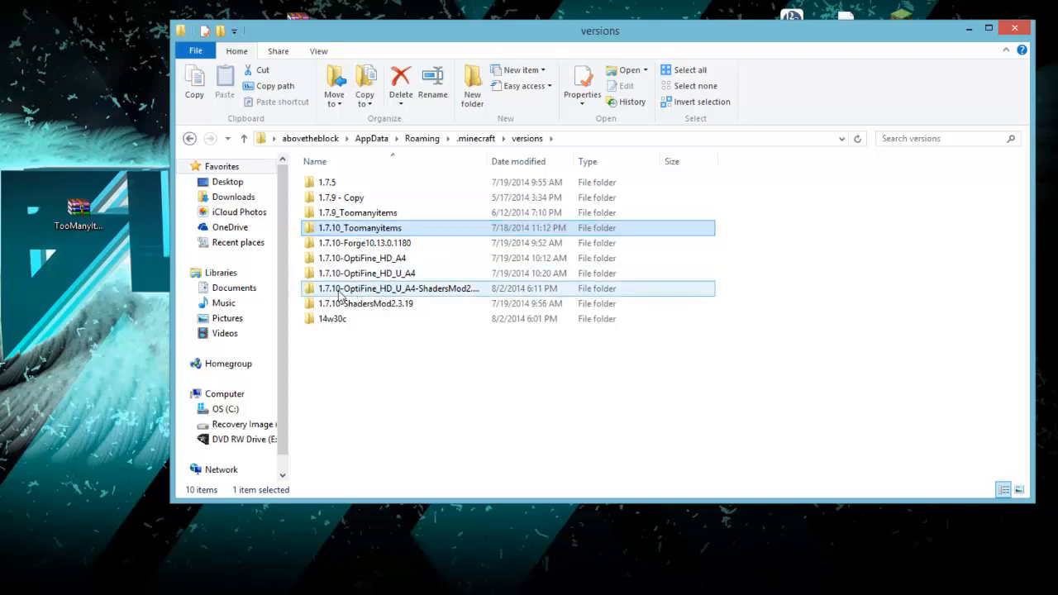
click(357, 212)
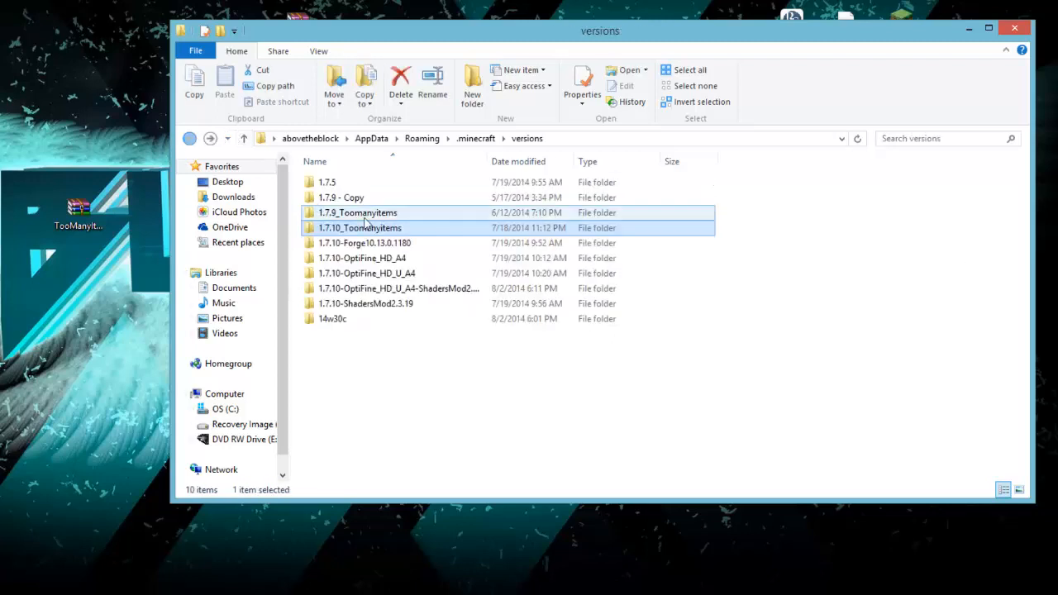
- Copy the new folder name 1.7.10_Toomanyitems to the clipboard for reuse
right_click(361, 229)
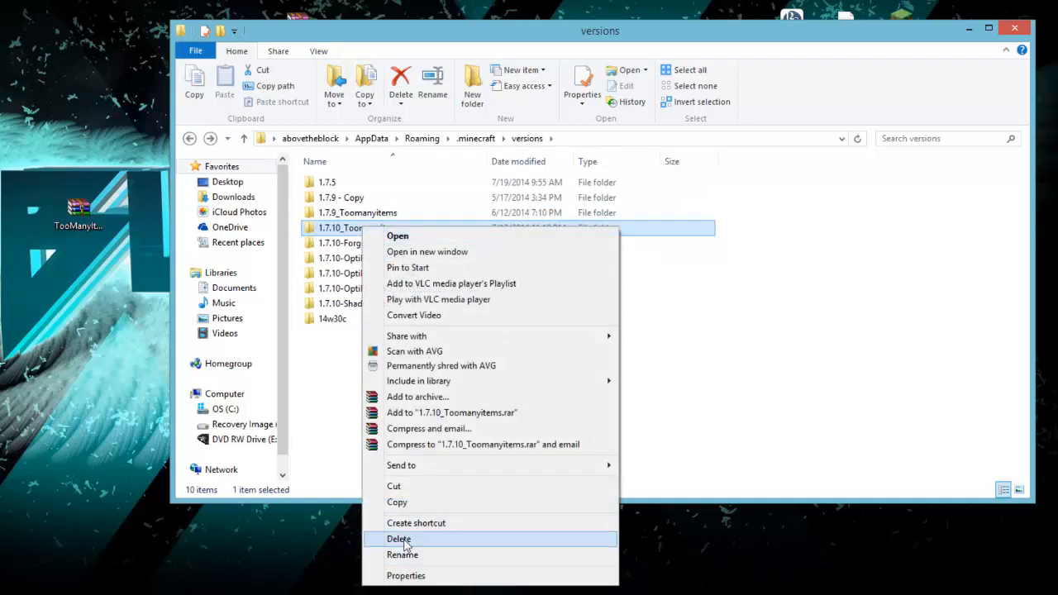
click(404, 555)
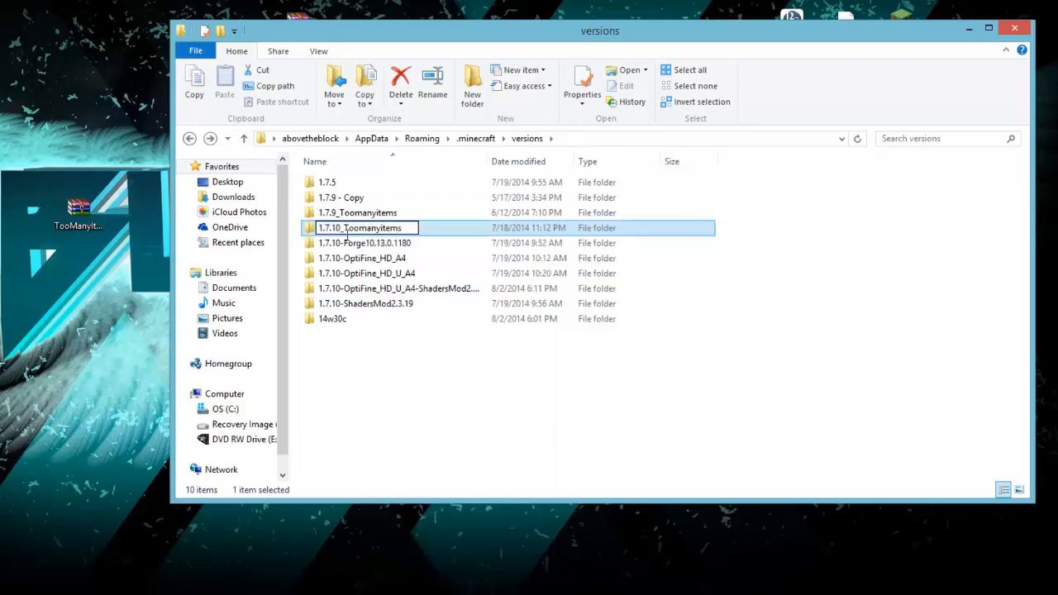
right_click(364, 228)
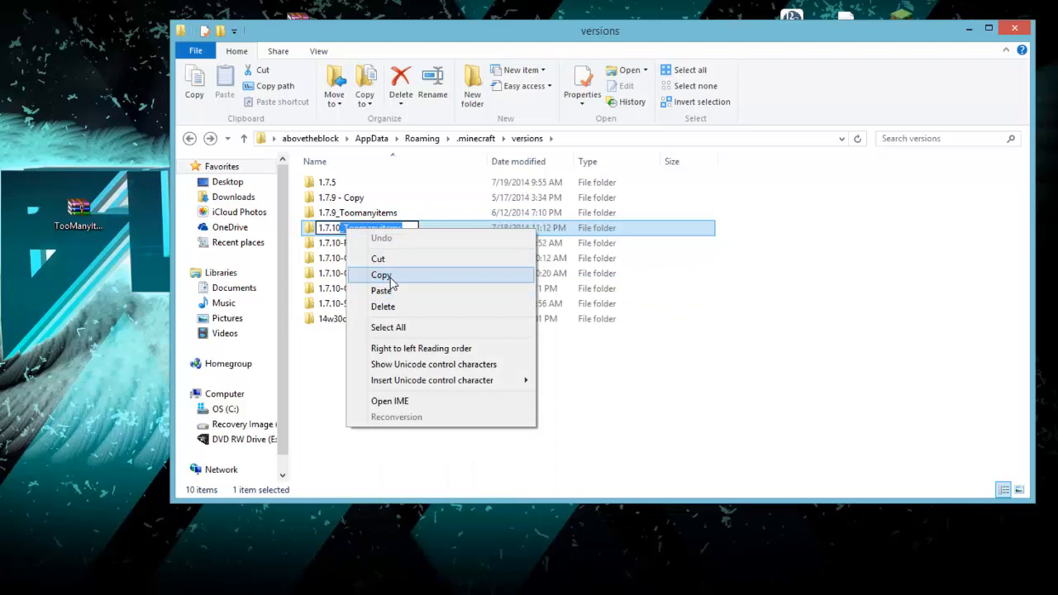
click(380, 274)
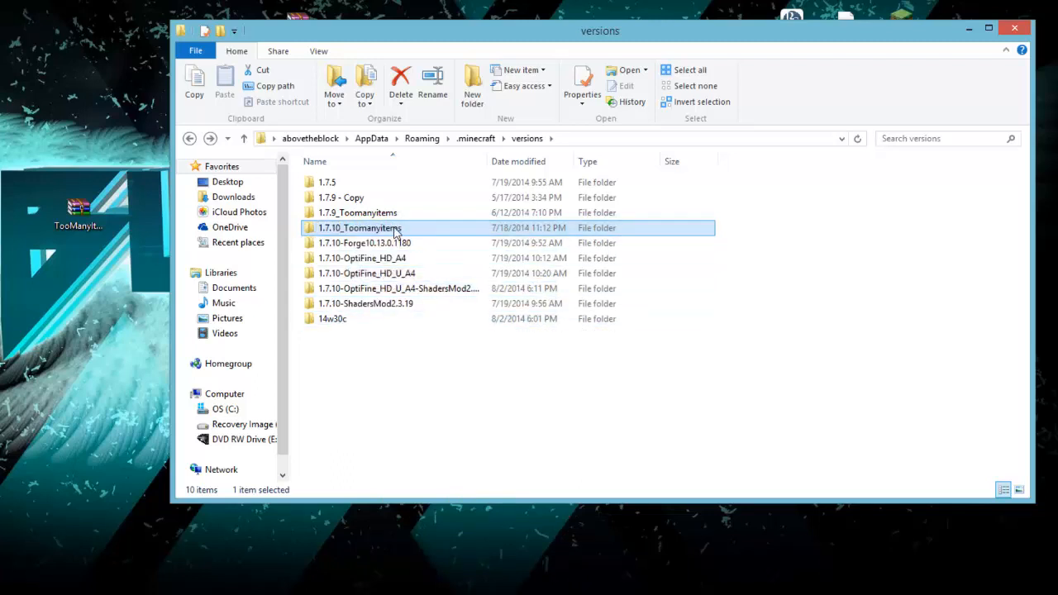
- Inside the folder, rename 1.7.10.jar and 1.7.10.json to 1.7.10_Toomanyitems by pasting the copied name
double_click(361, 228)
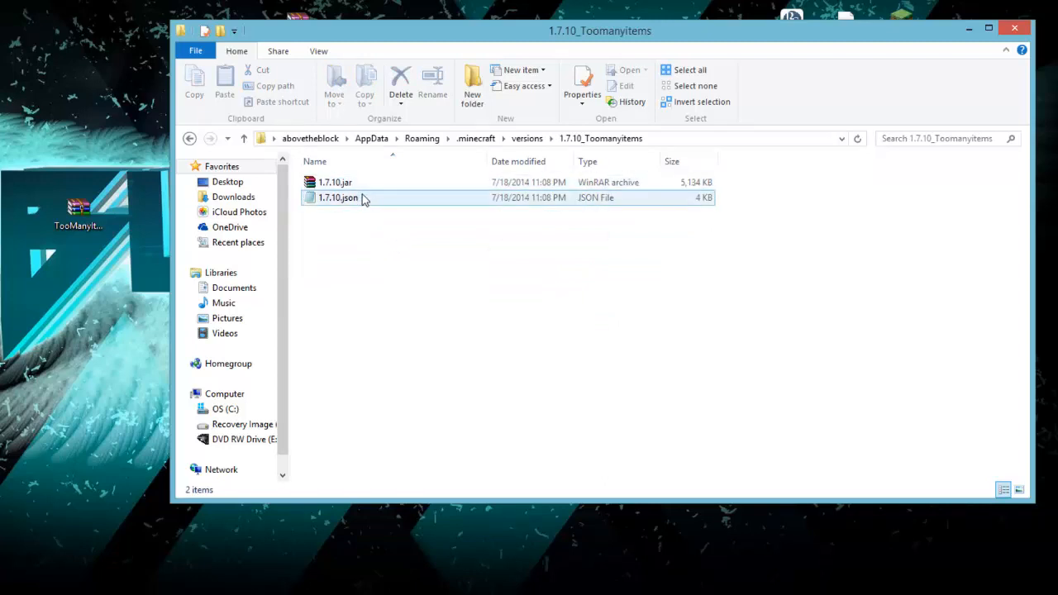
right_click(338, 199)
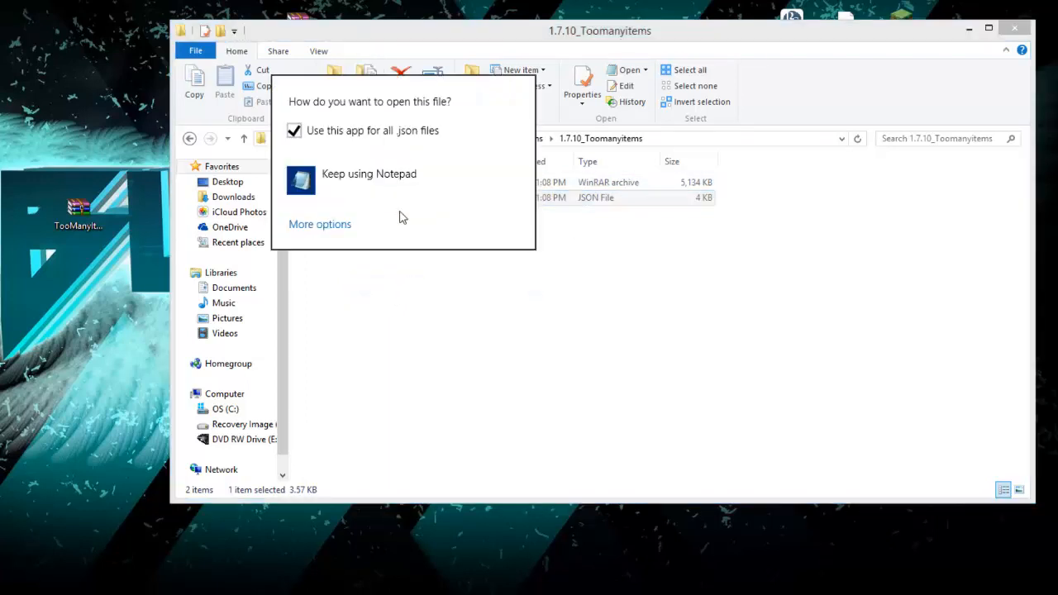
mouse_move(368, 174)
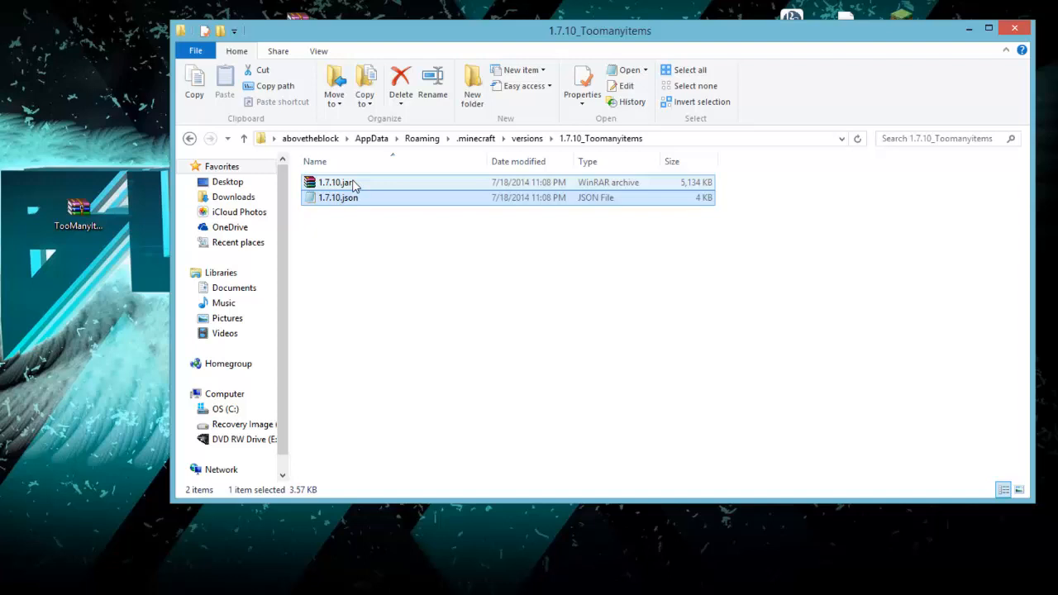
click(334, 182)
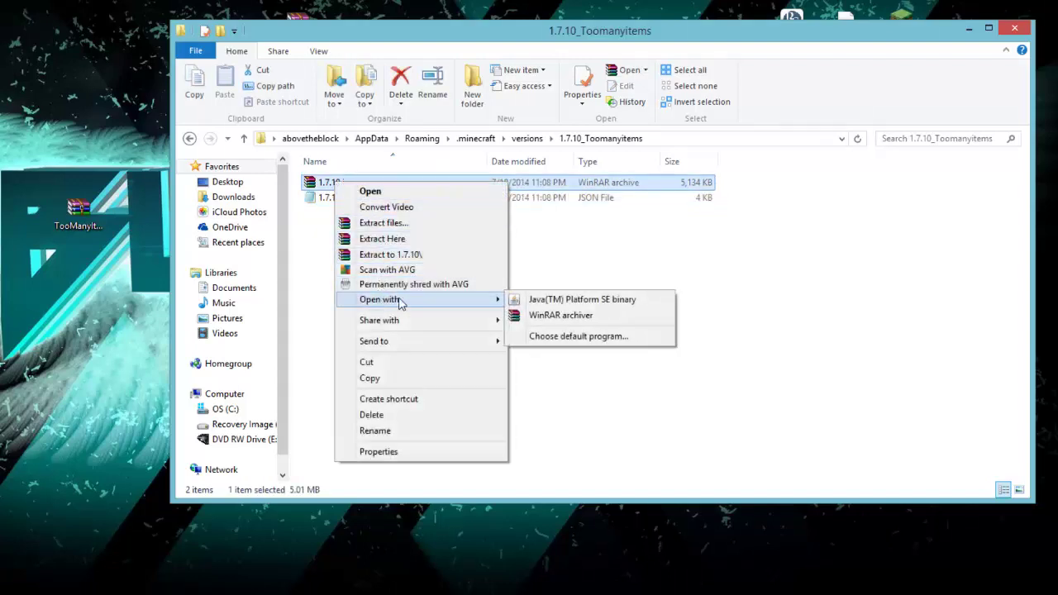
mouse_move(560, 314)
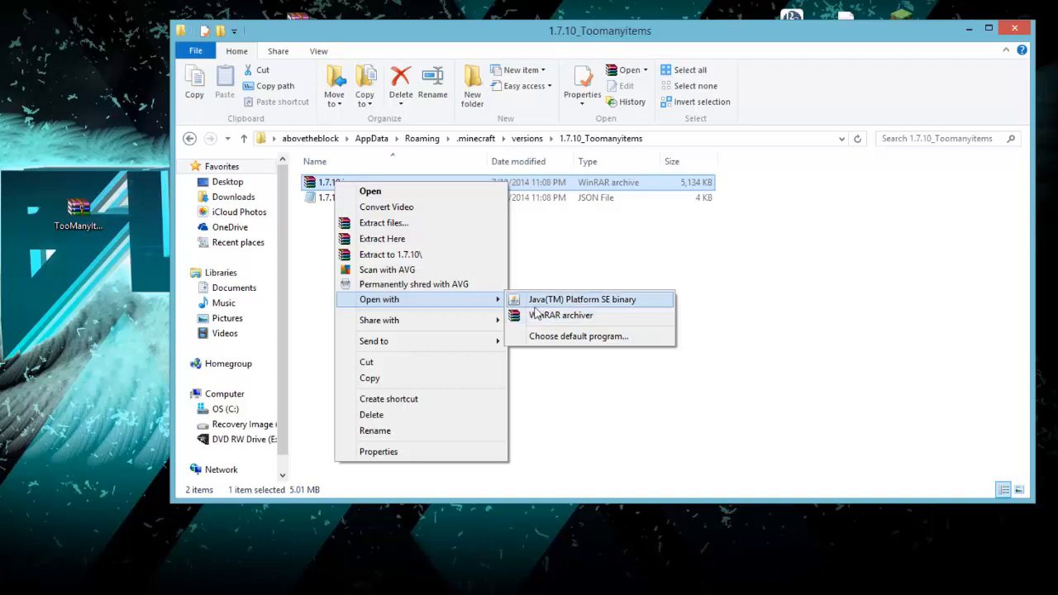
mouse_move(390, 255)
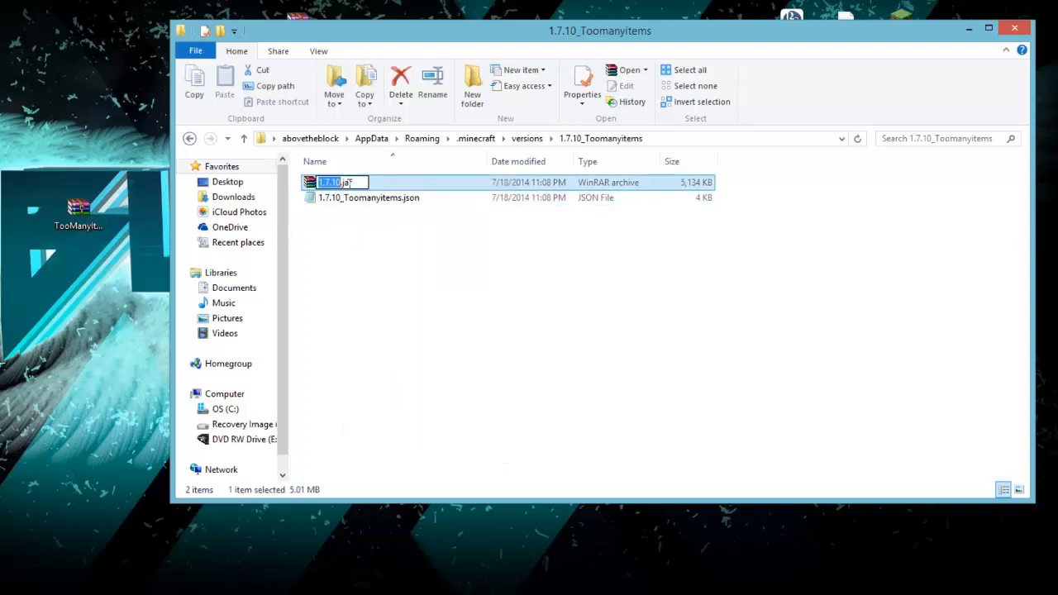
right_click(340, 182)
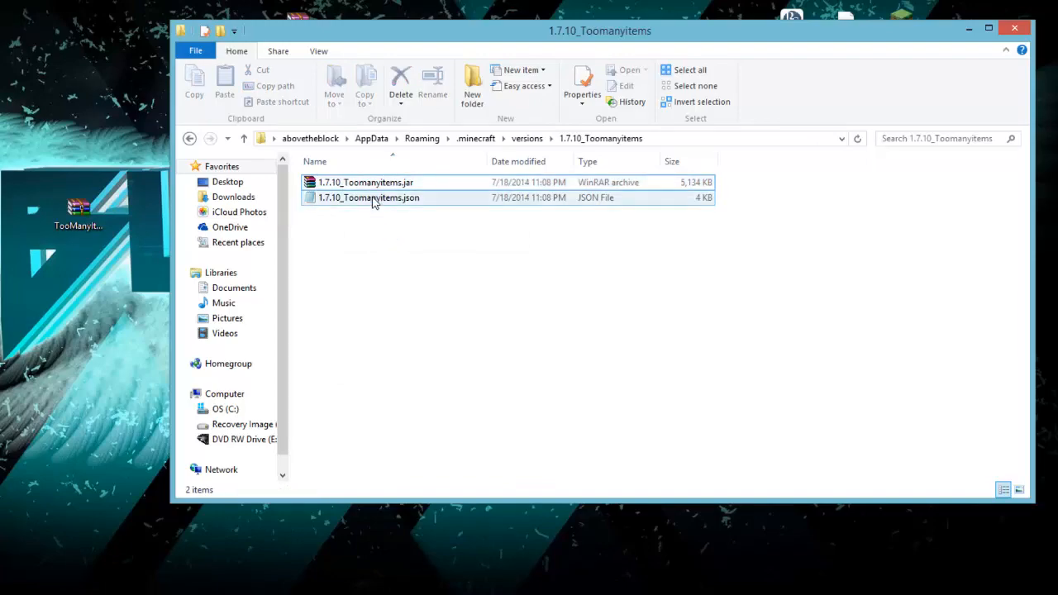
double_click(369, 199)
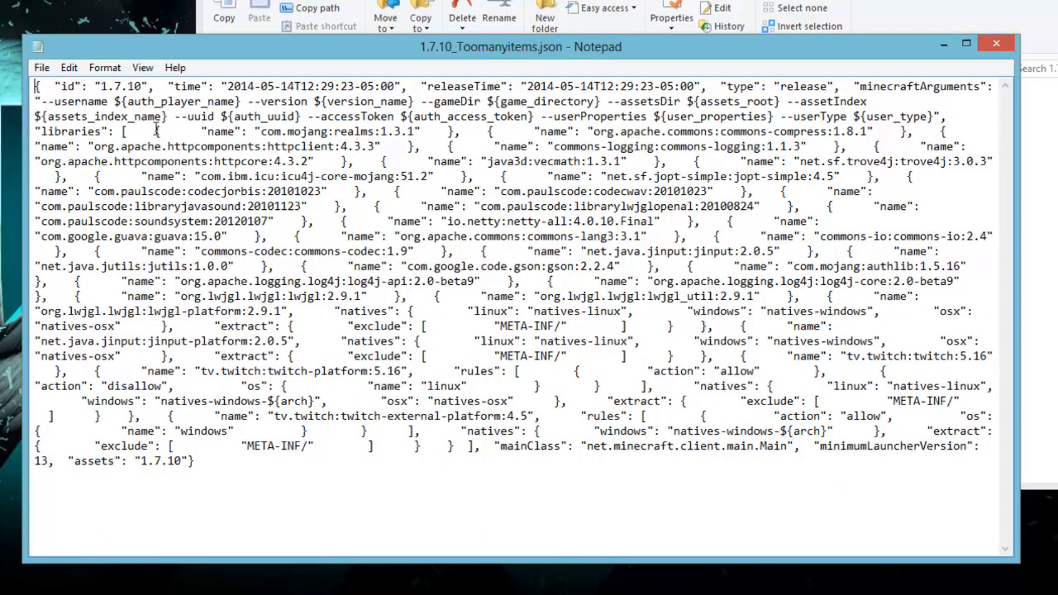
- Replace the json id value 1.7.10 with 1.7.10_Toomanyitems and save the file
drag(83, 146, 195, 462)
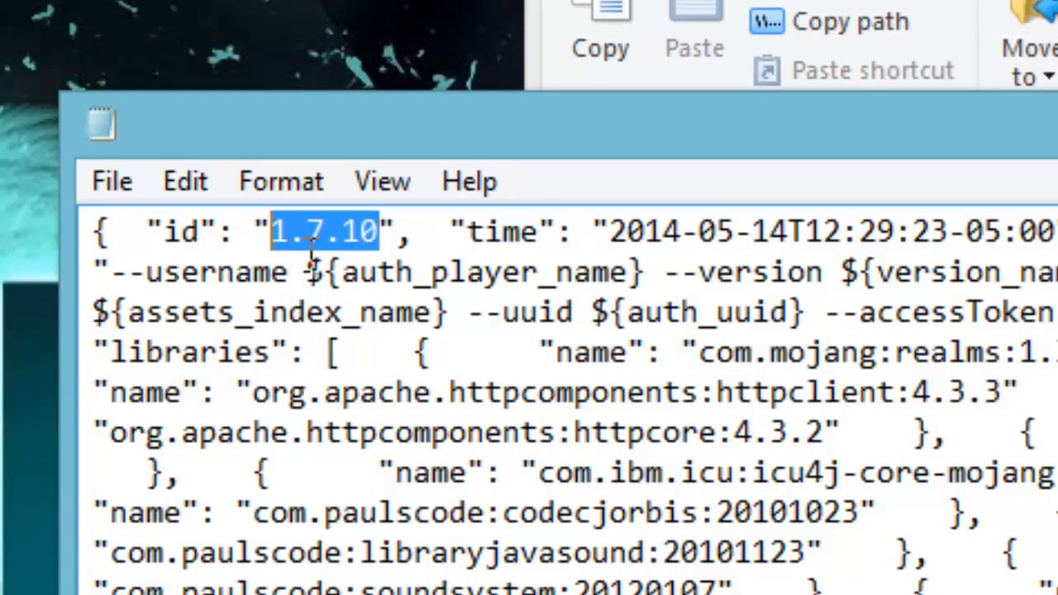
right_click(322, 231)
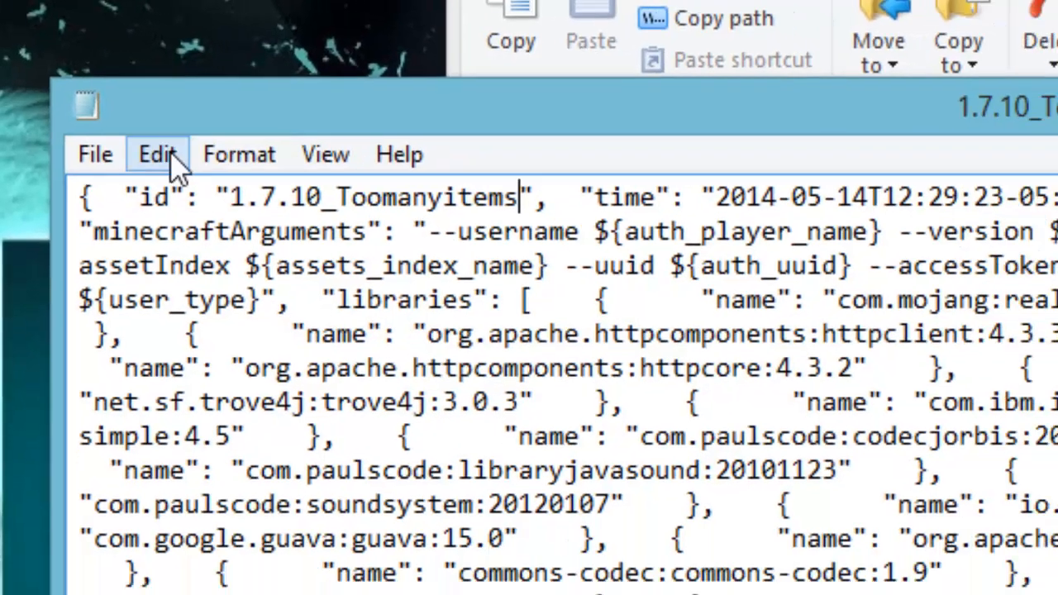
click(39, 66)
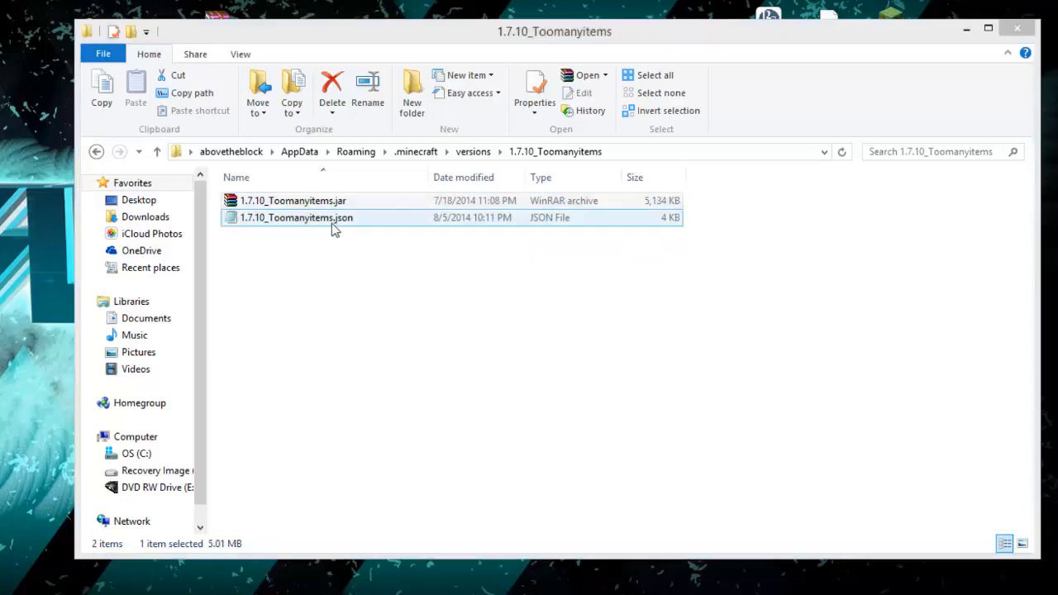
- Open the 1.7.10_Toomanyitems jar in WinRAR and select all 48 files of the TooManyItems zip
double_click(294, 200)
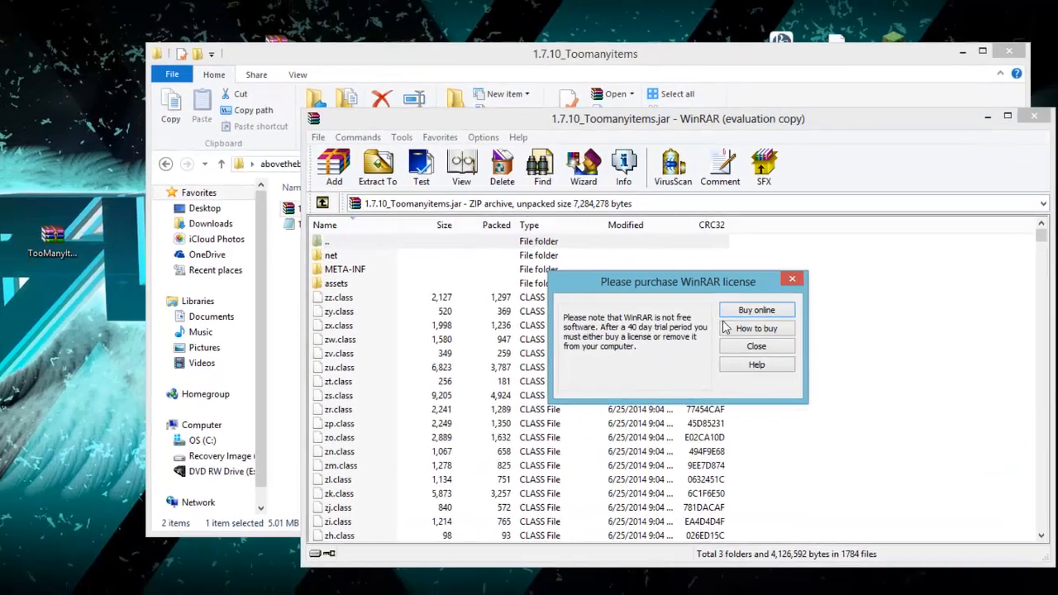
click(755, 346)
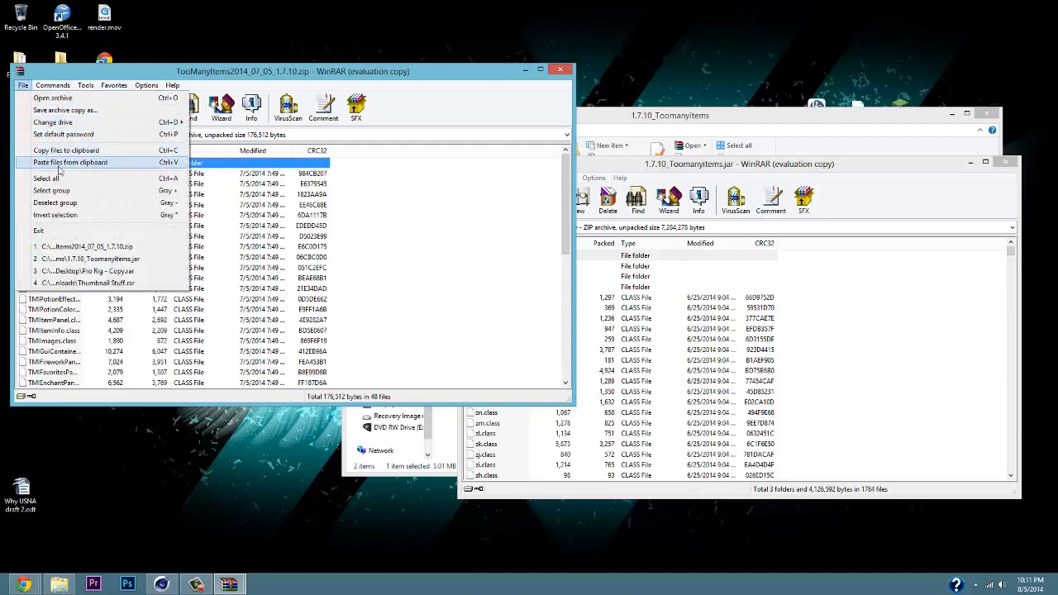
click(47, 178)
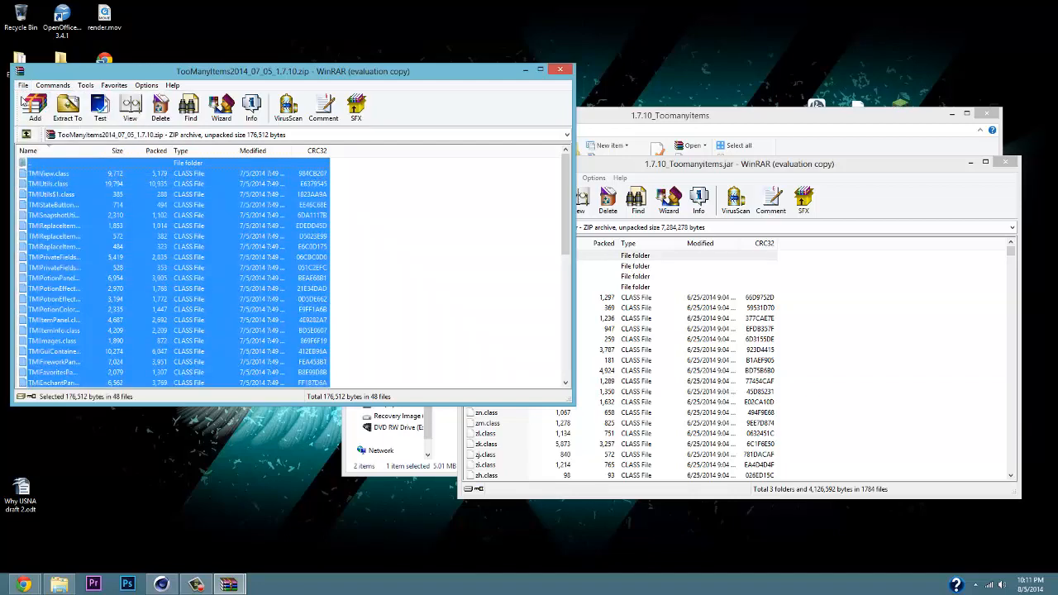
click(23, 86)
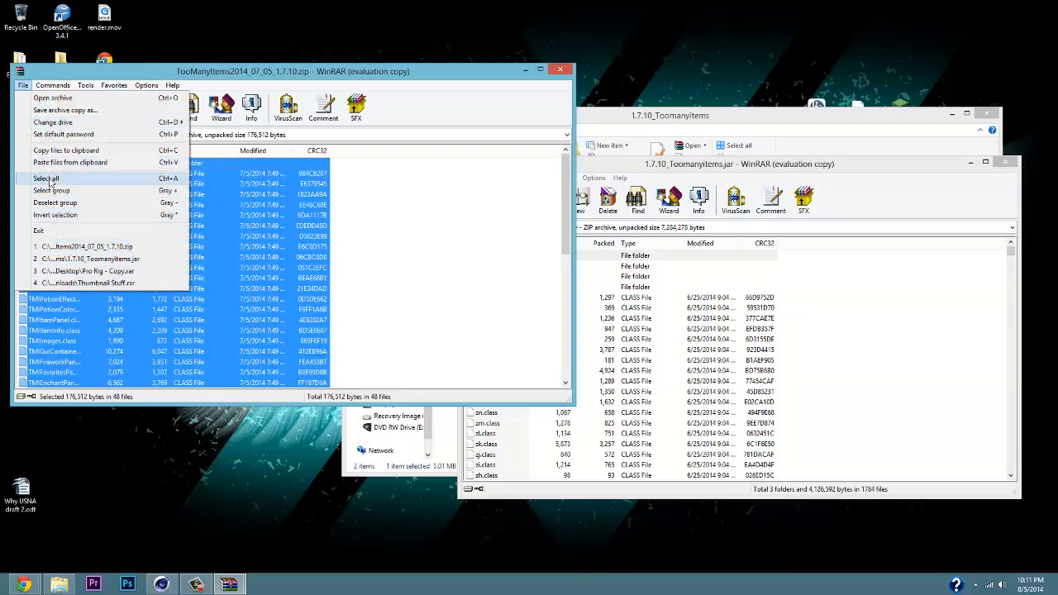
mouse_move(367, 208)
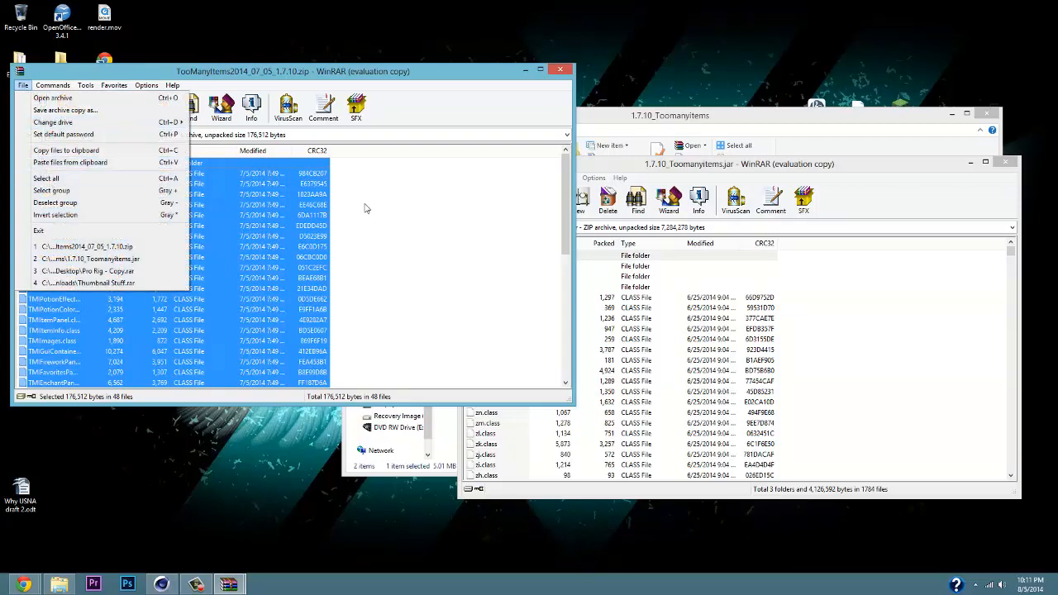
mouse_move(53, 122)
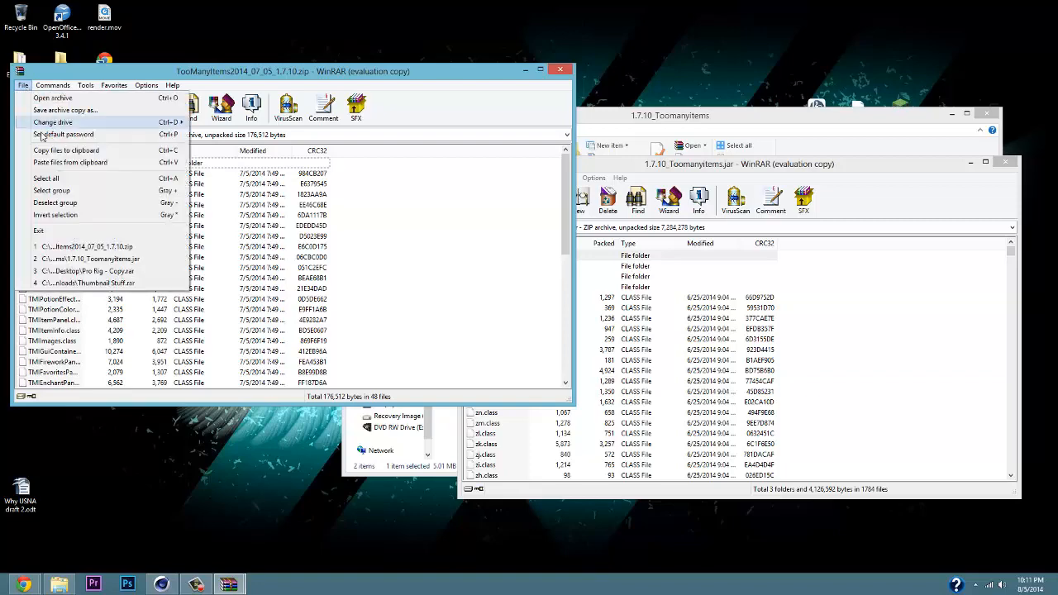
click(46, 178)
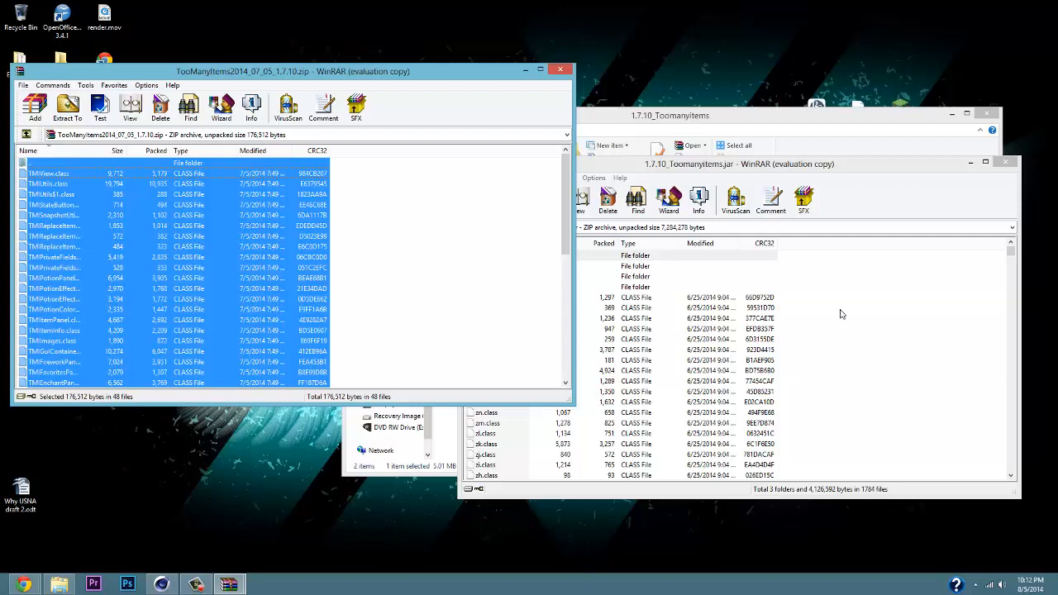
- Add the selected TooManyItems files into the jar, then close the zip and the folder window
click(483, 199)
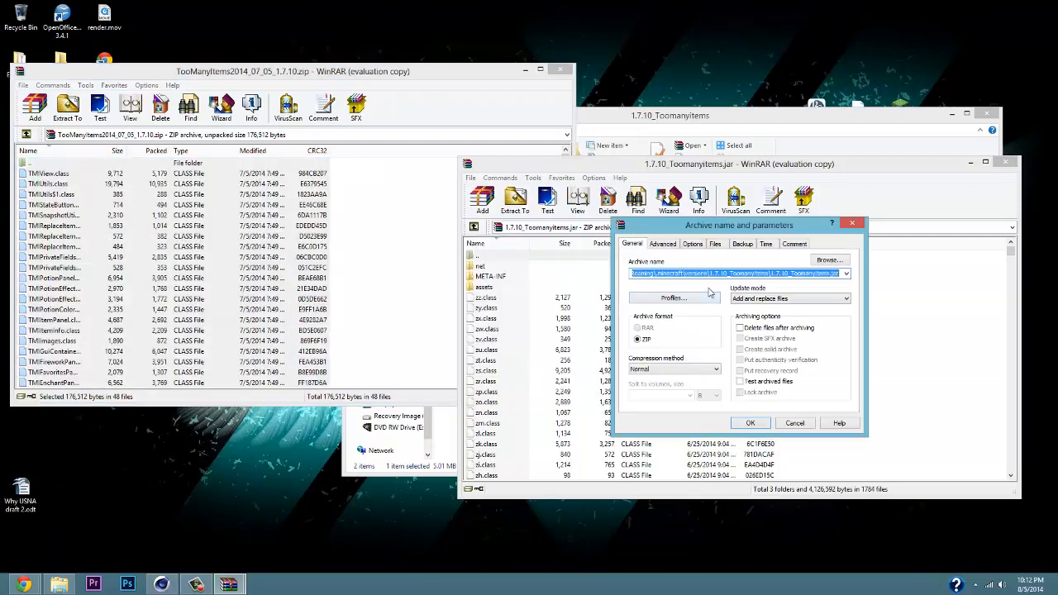
mouse_move(702, 309)
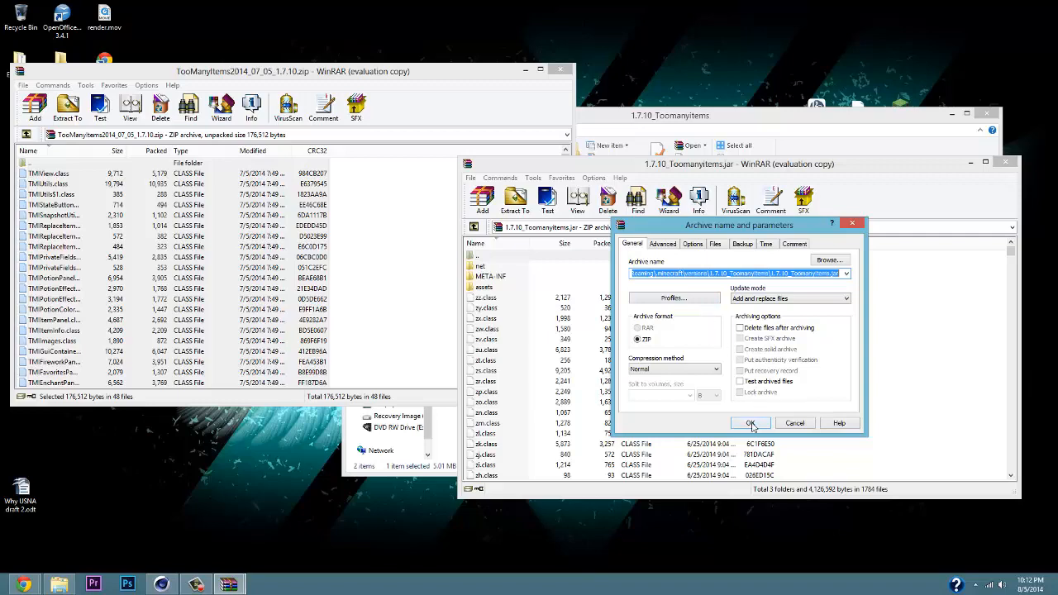
click(751, 423)
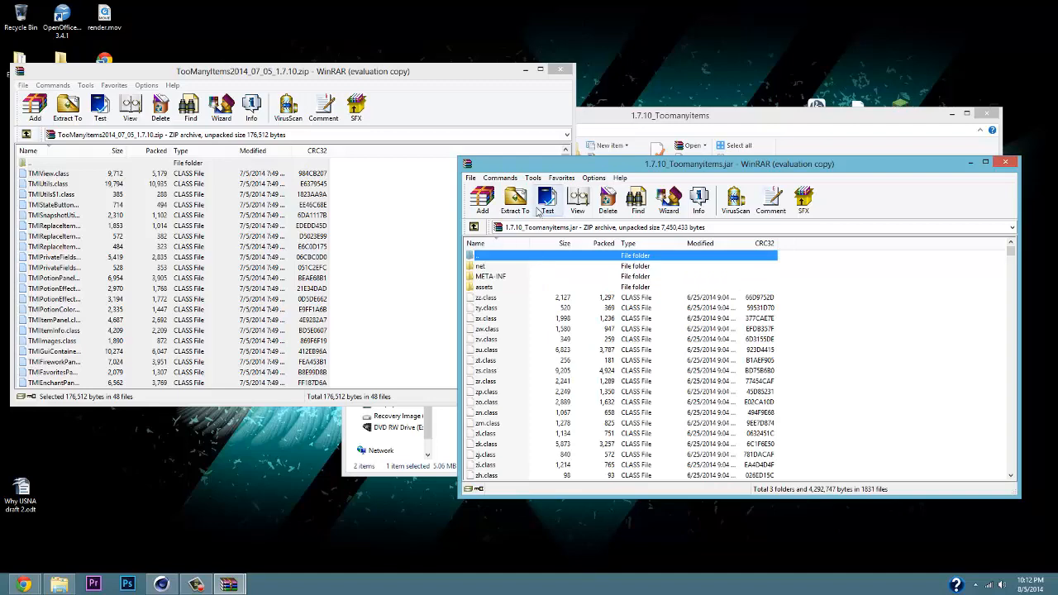
mouse_move(560, 69)
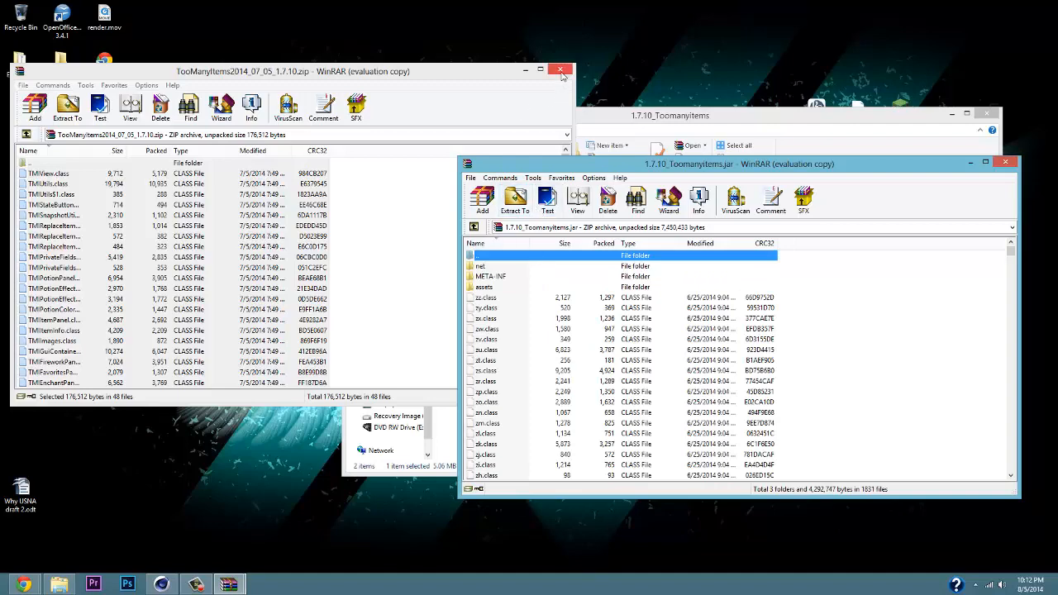
click(562, 69)
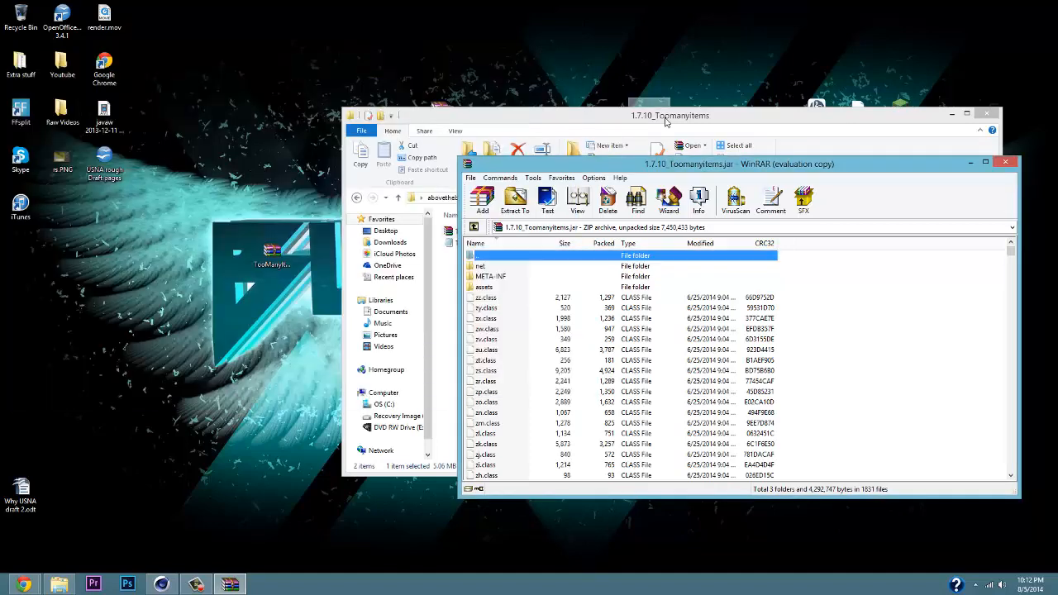
mouse_move(962, 125)
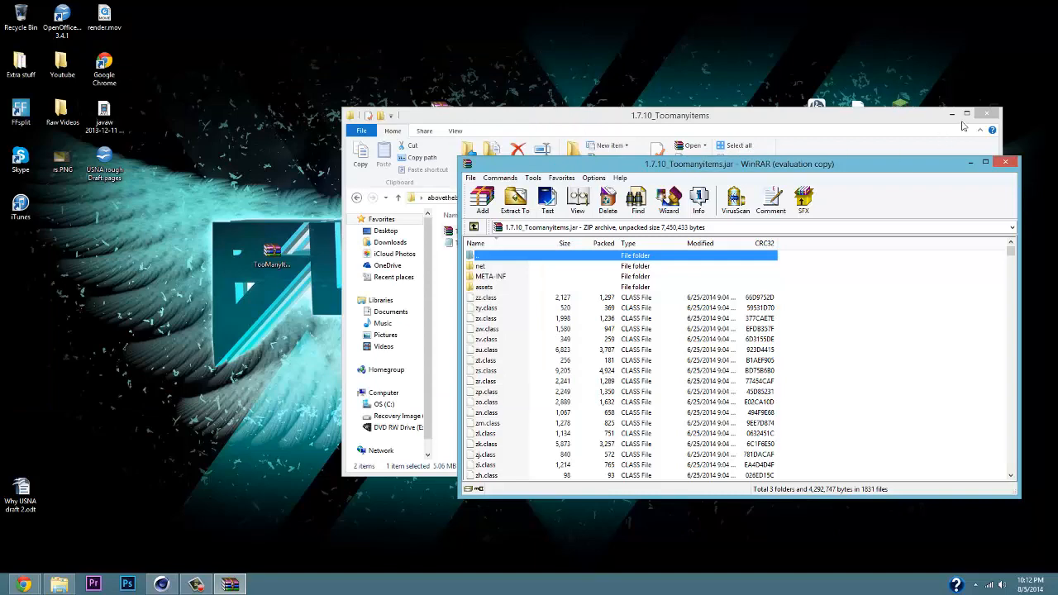
mouse_move(988, 114)
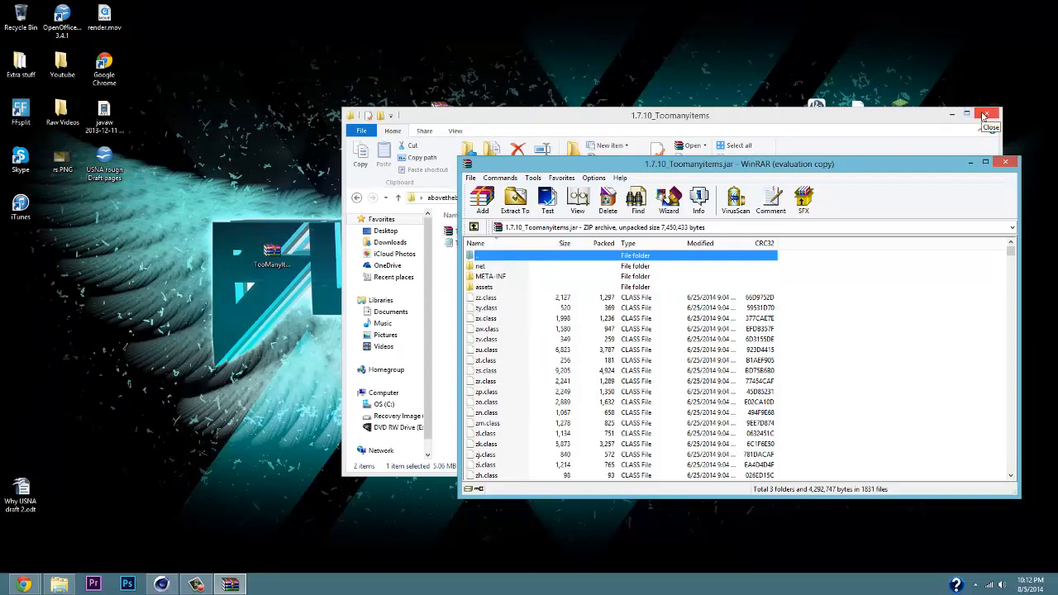
click(988, 116)
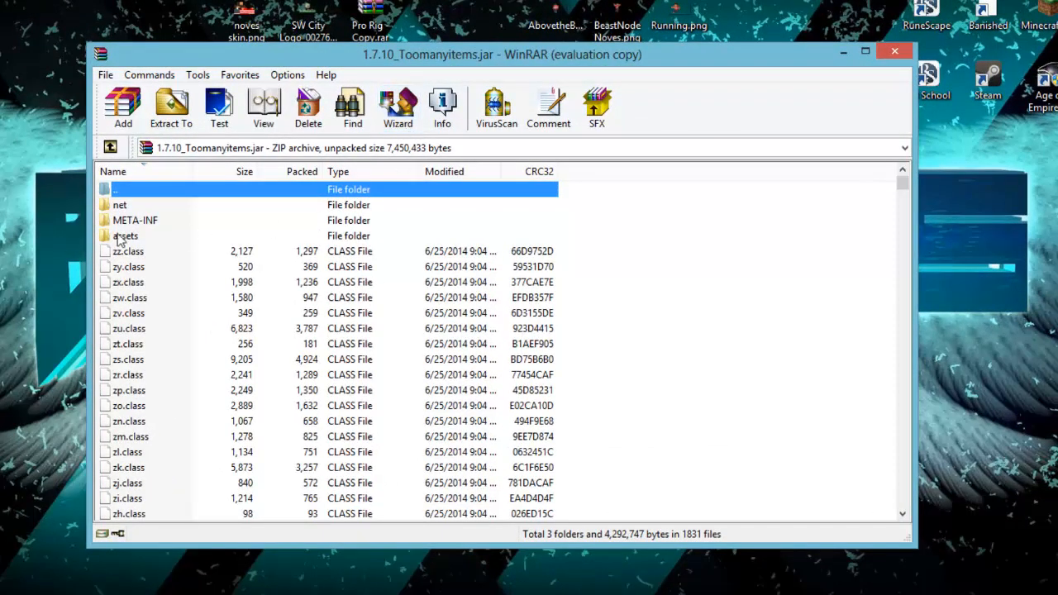
- Delete the META-INF folder from the 1.7.10_Toomanyitems jar and confirm
right_click(136, 220)
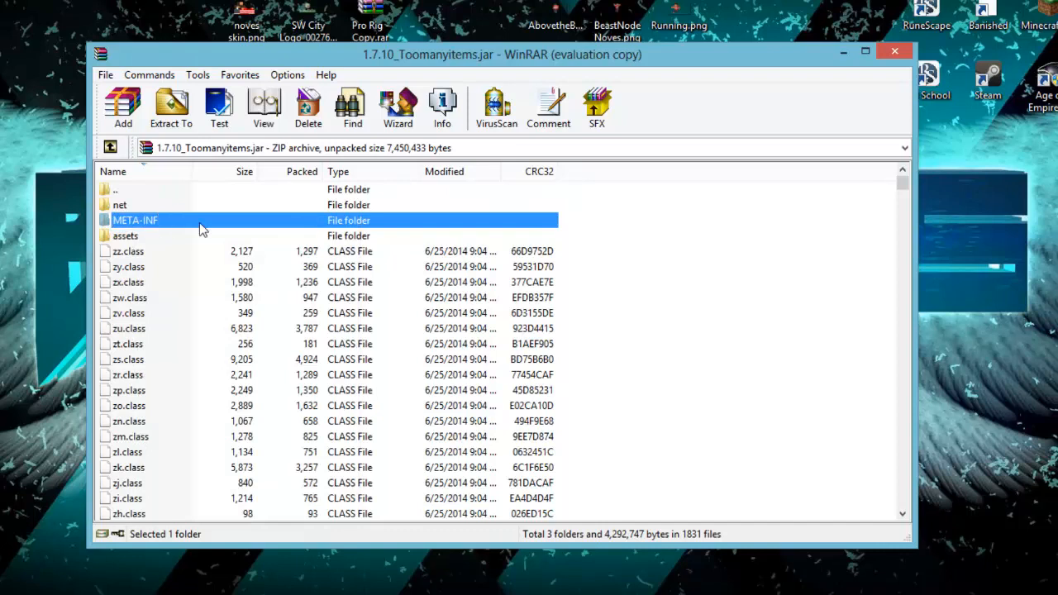
click(308, 108)
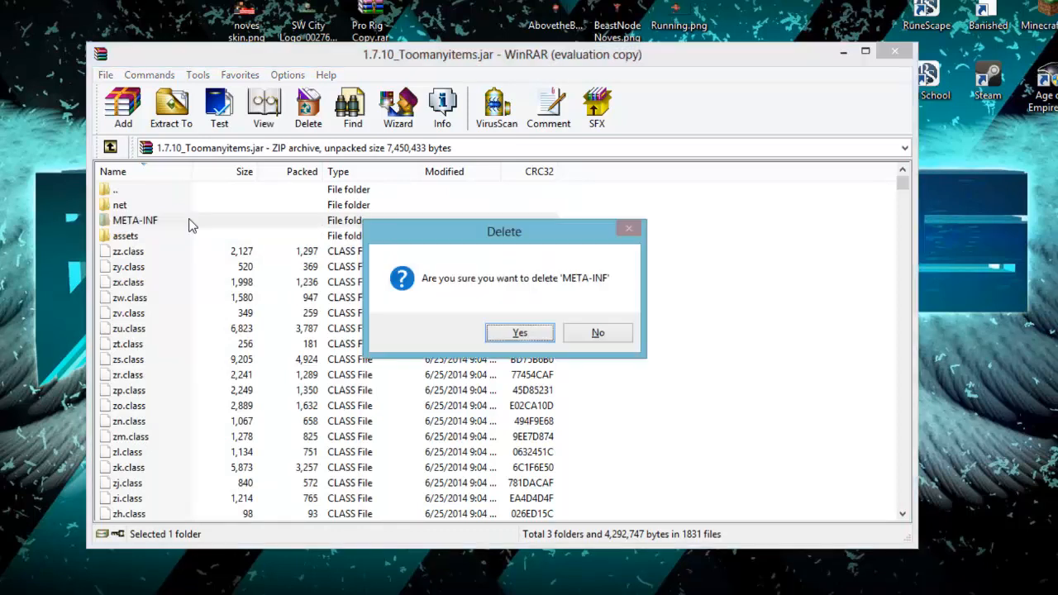
mouse_move(519, 331)
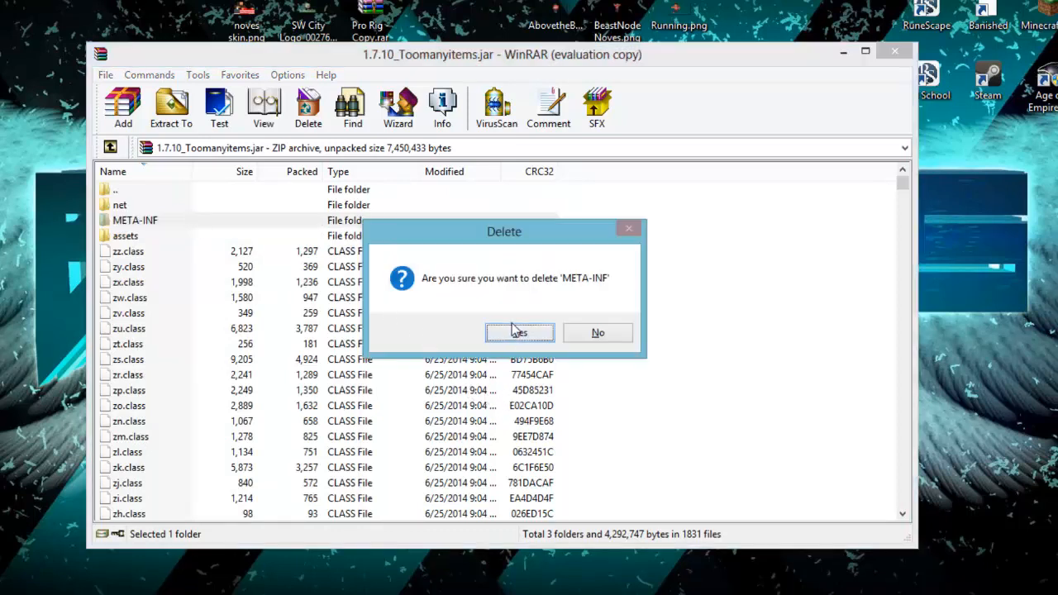
click(519, 332)
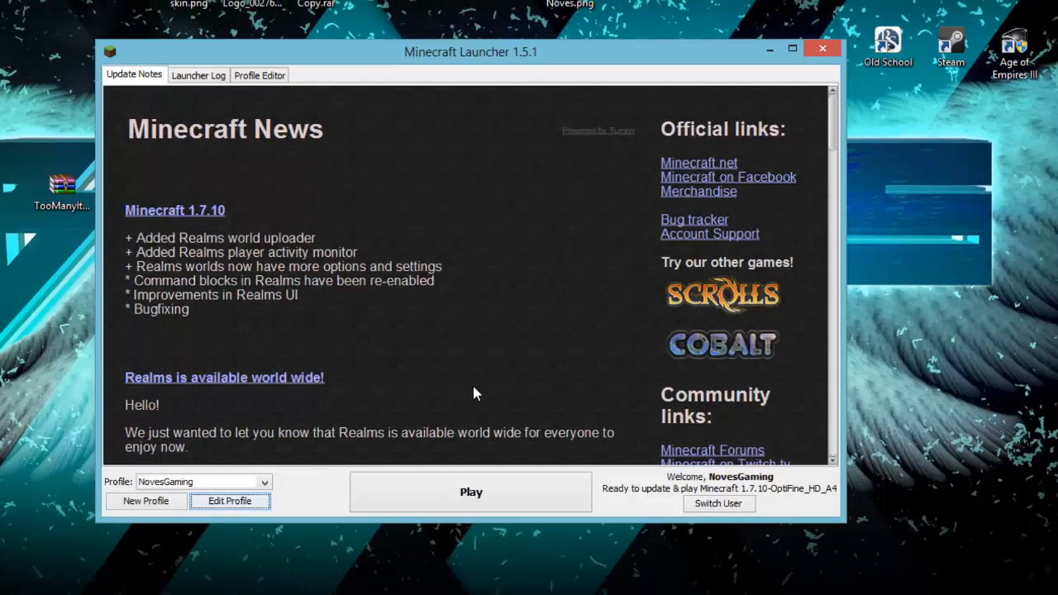
- Set the NovesGaming profile to use release 1.7.10_Toomanyitems and save it
click(229, 501)
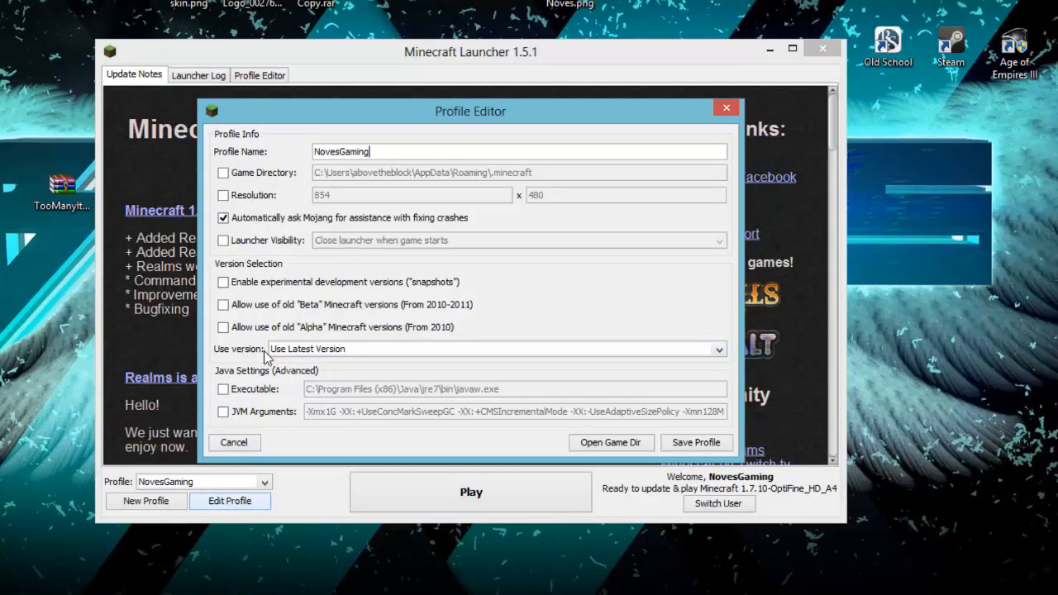
mouse_move(355, 370)
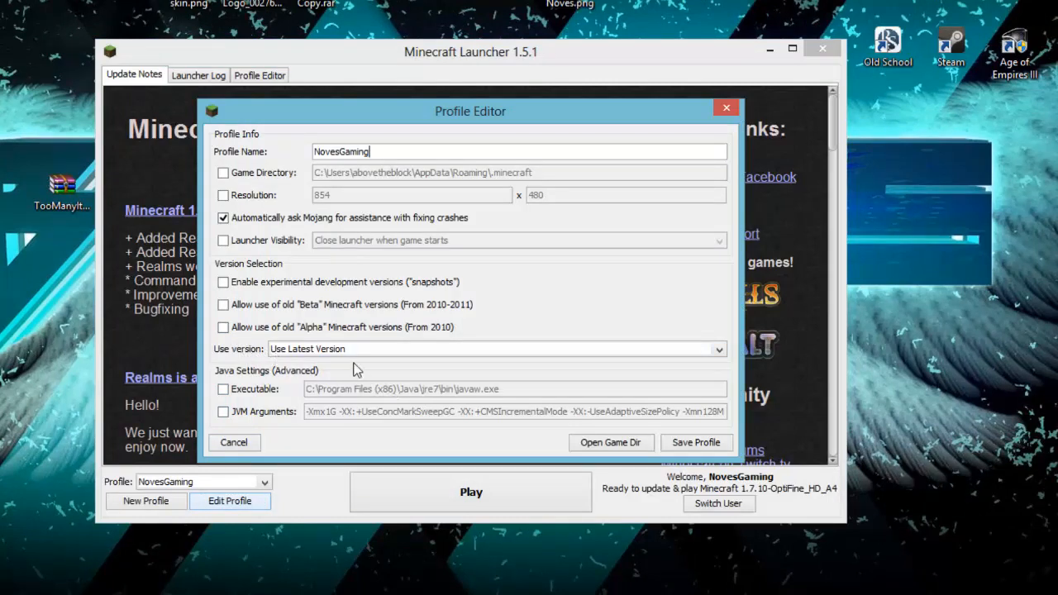
click(714, 347)
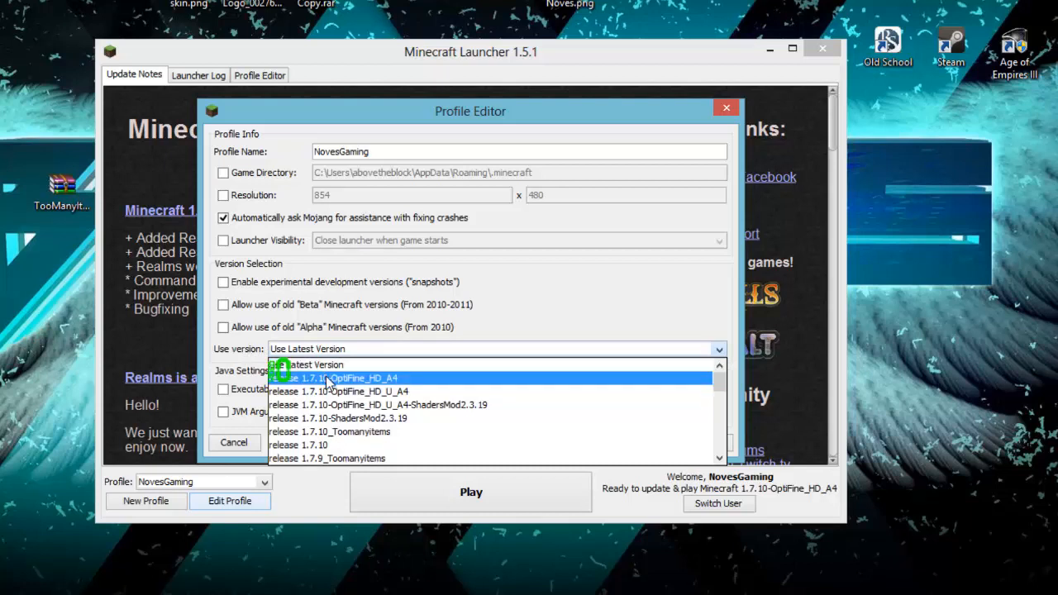
mouse_move(329, 431)
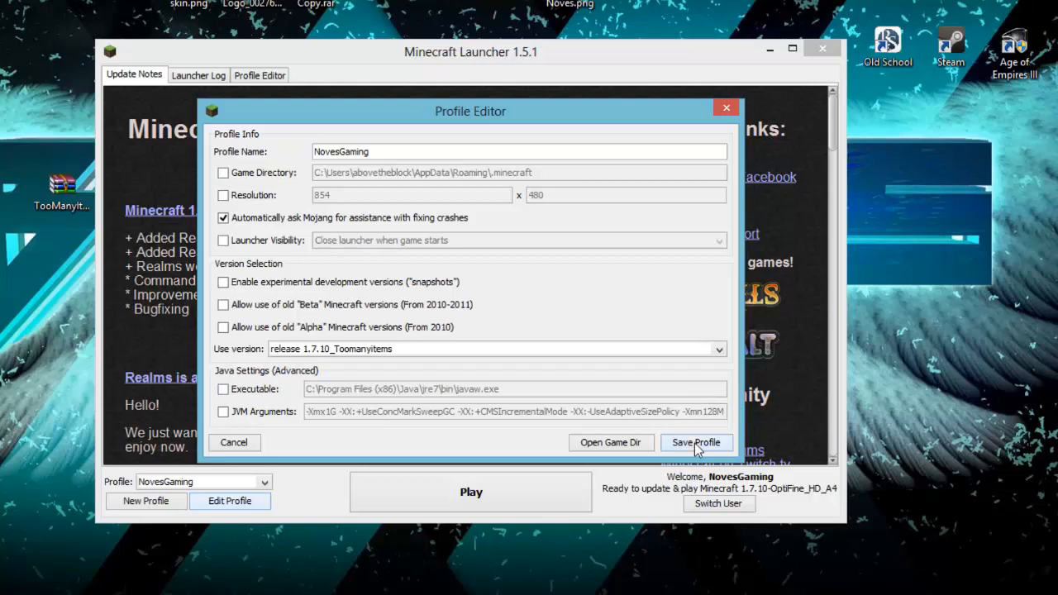
click(696, 443)
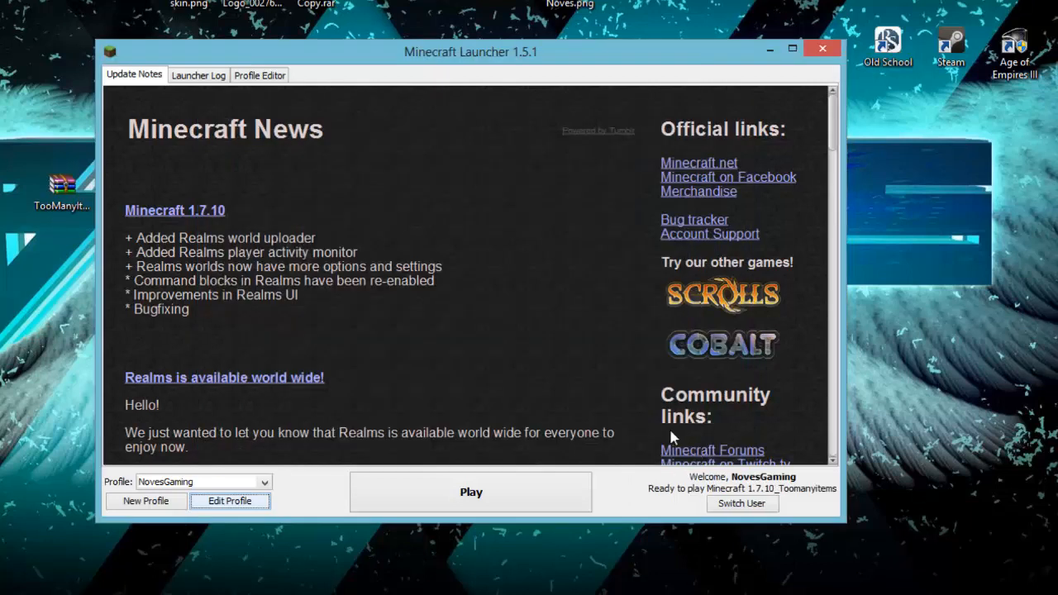
mouse_move(742, 483)
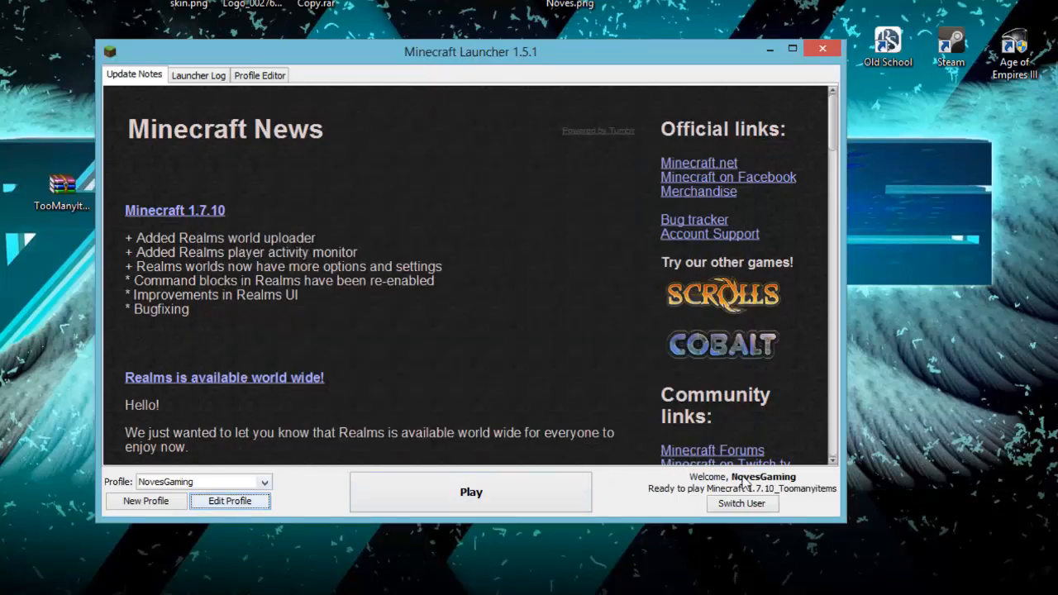
mouse_move(428, 482)
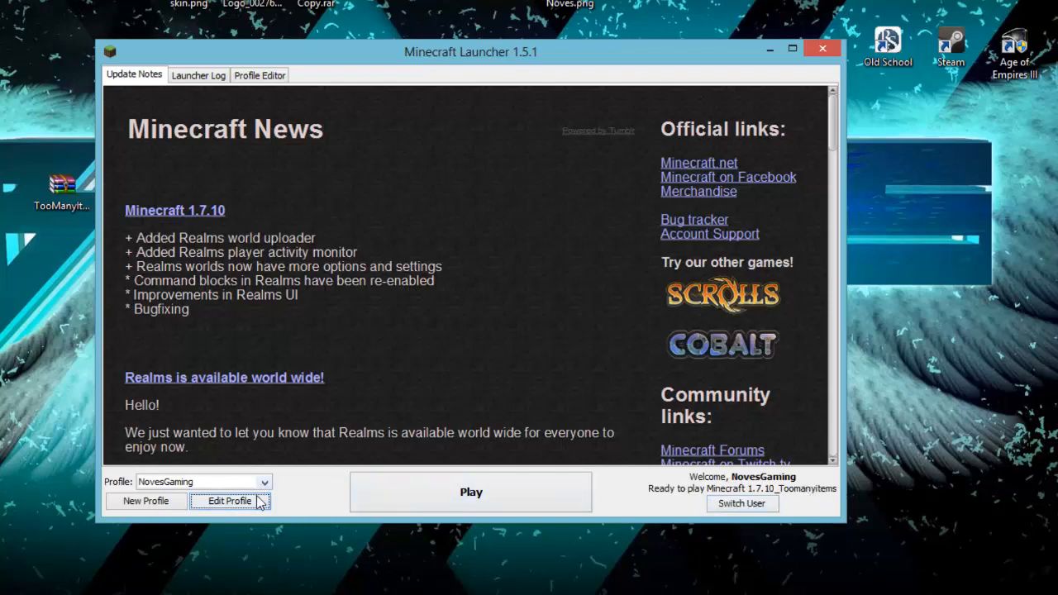
mouse_move(471, 493)
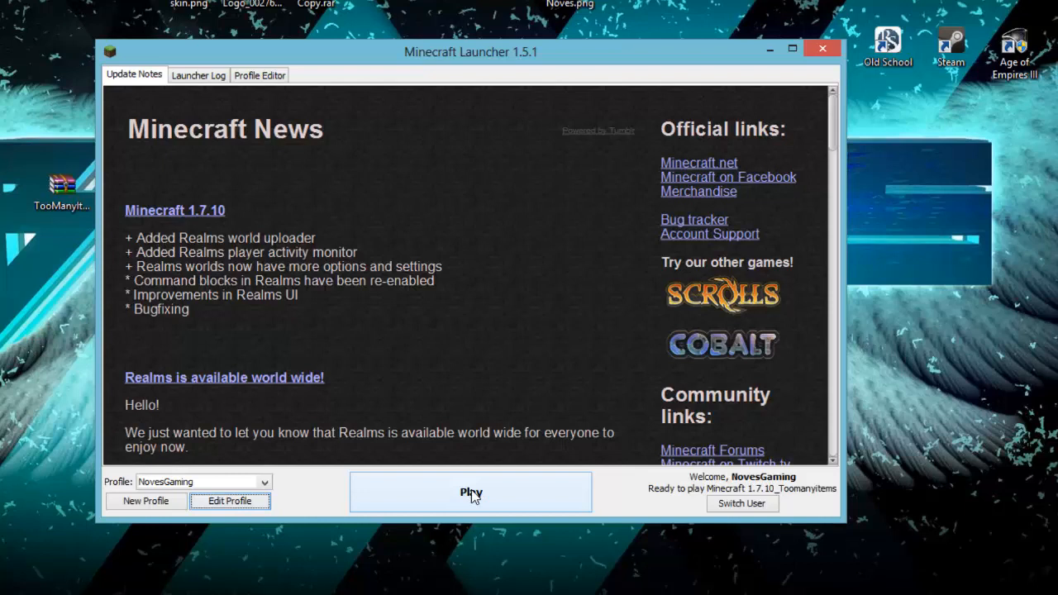
- Launch Minecraft 1.7.10 from the profile and wait for the Mojang loading screen
click(470, 493)
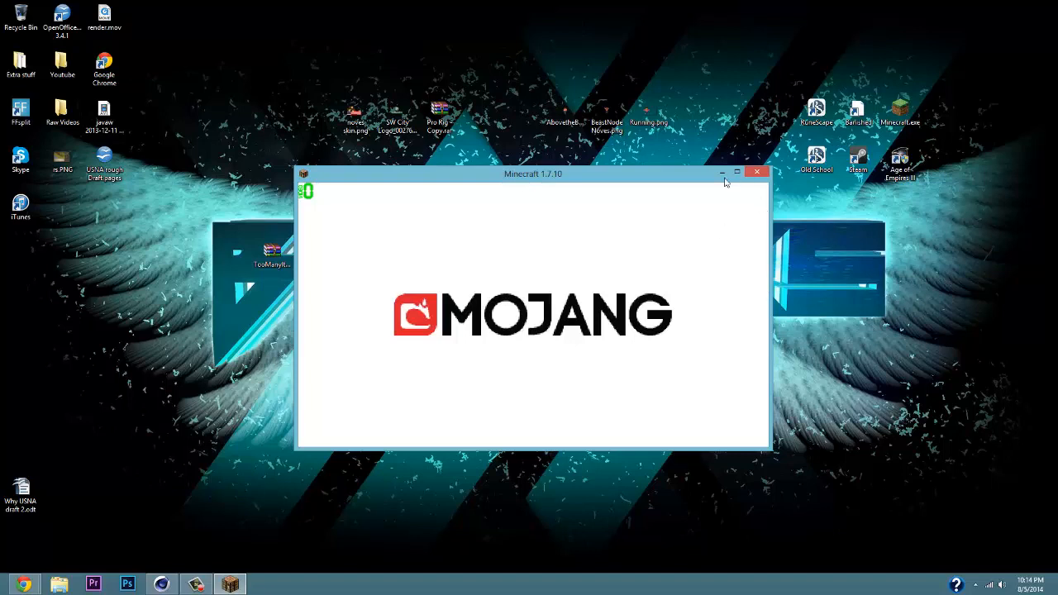
mouse_move(602, 197)
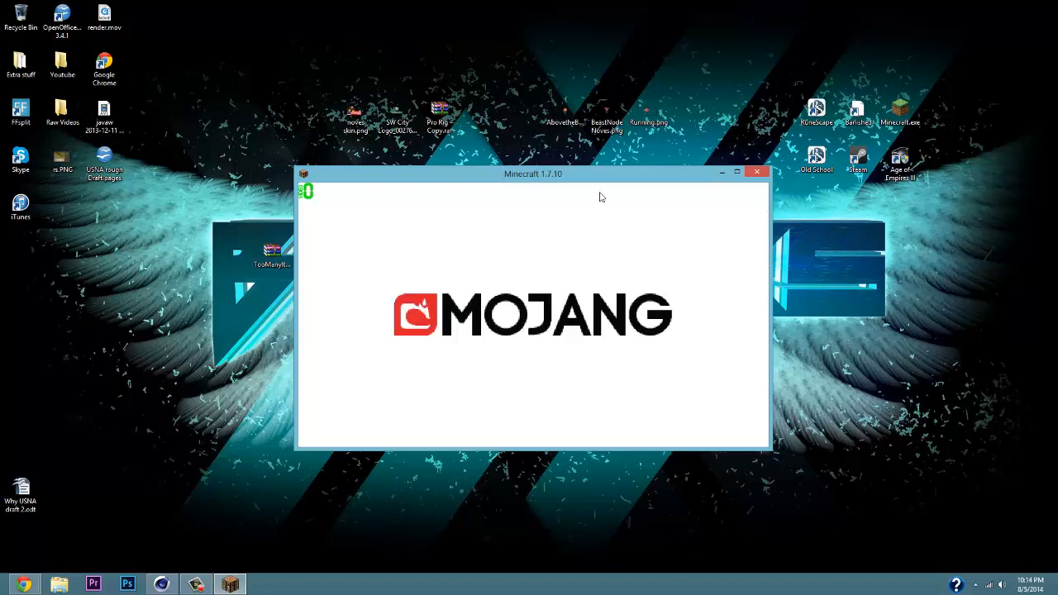
mouse_move(604, 199)
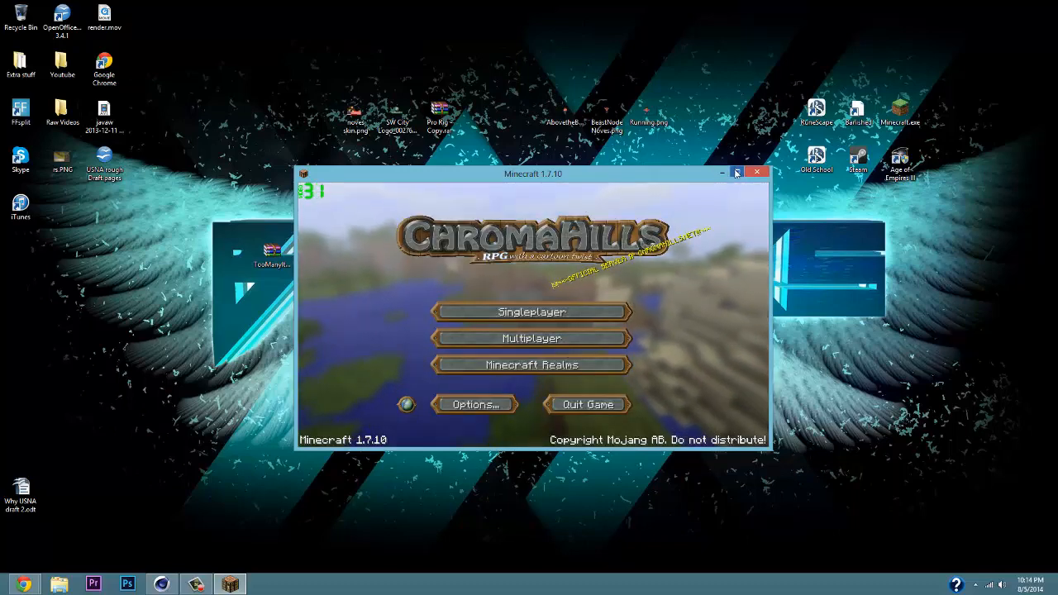
- Load a single-player world so the TooManyItems inventory panel shows in-game
click(532, 311)
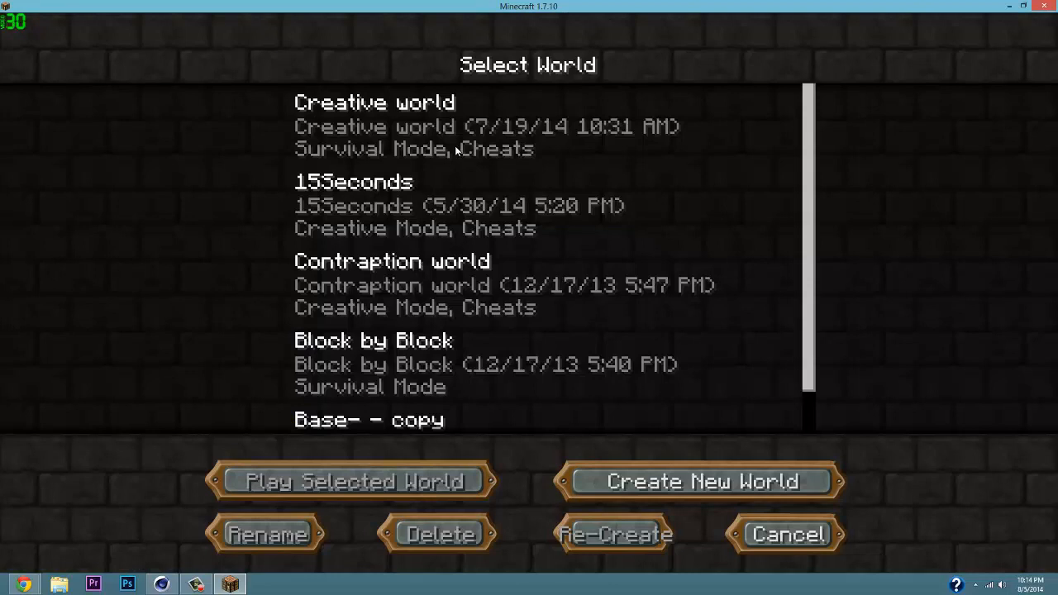
click(350, 481)
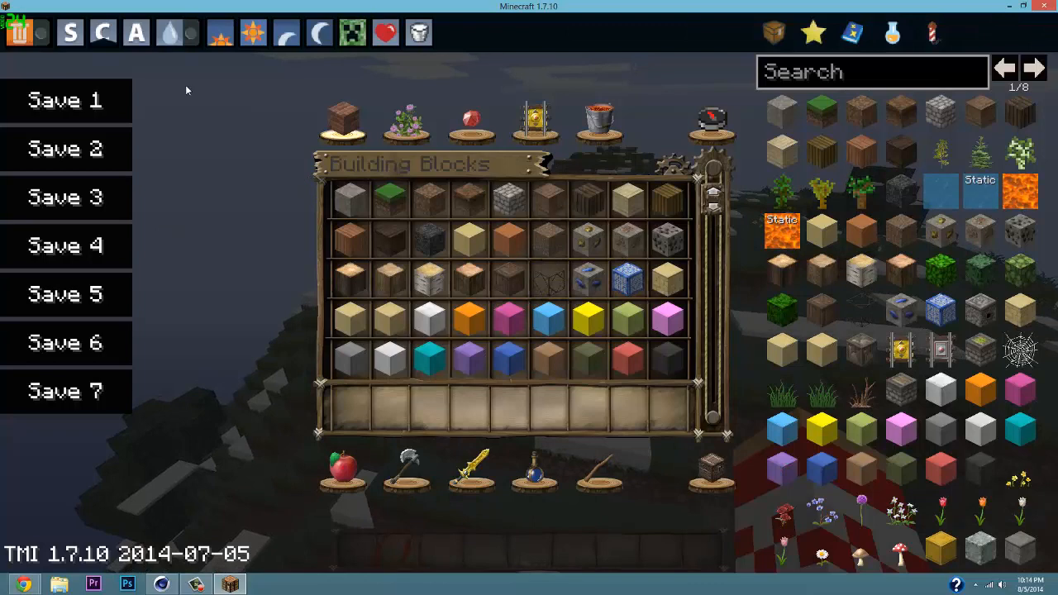
mouse_move(405, 120)
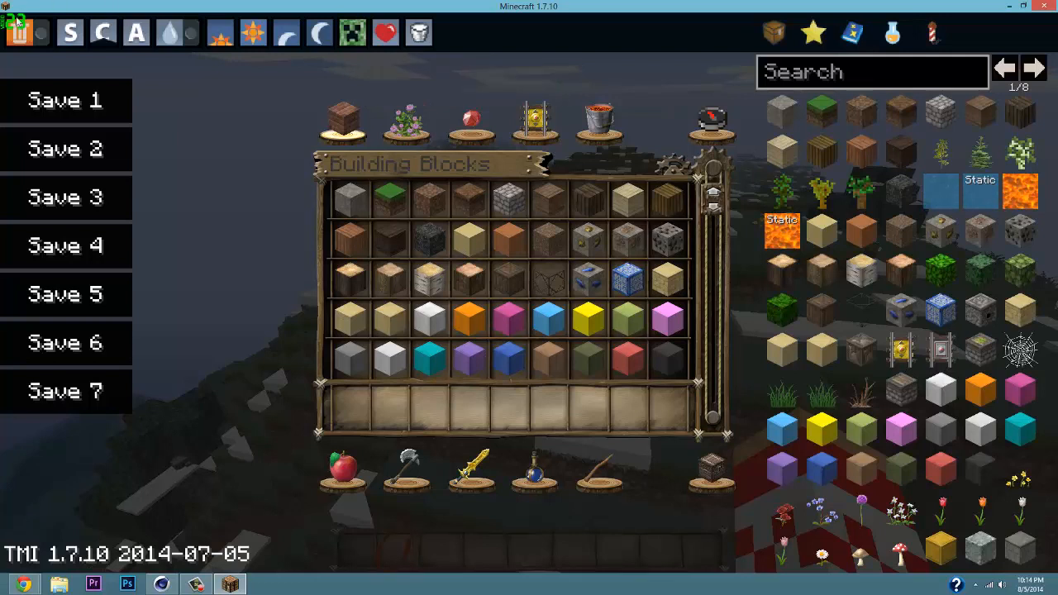
- Toggle TMI delete mode off again and switch the game to creative mode
click(18, 33)
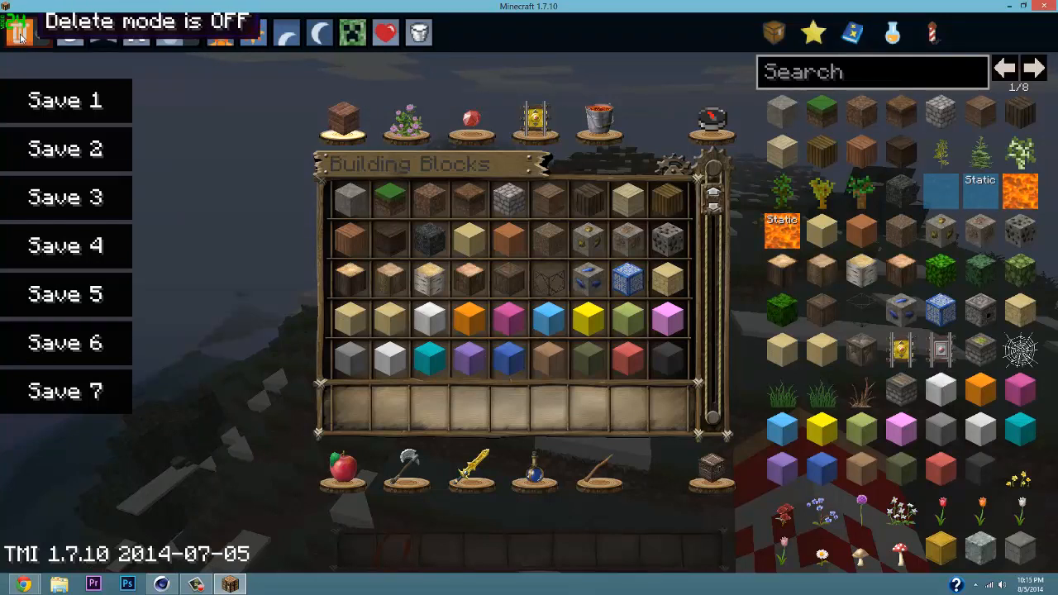
click(18, 33)
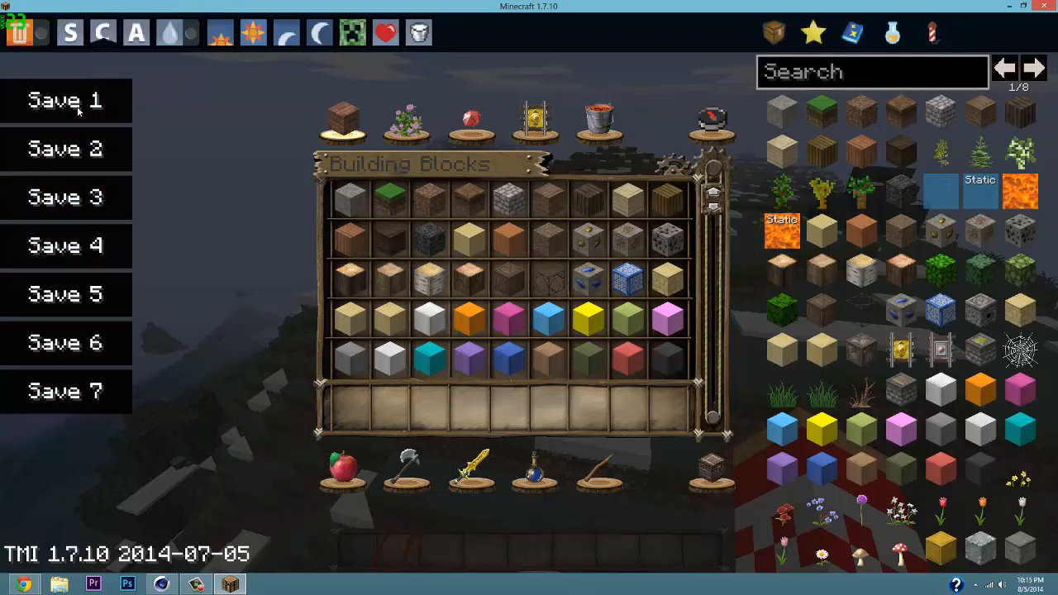
mouse_move(103, 34)
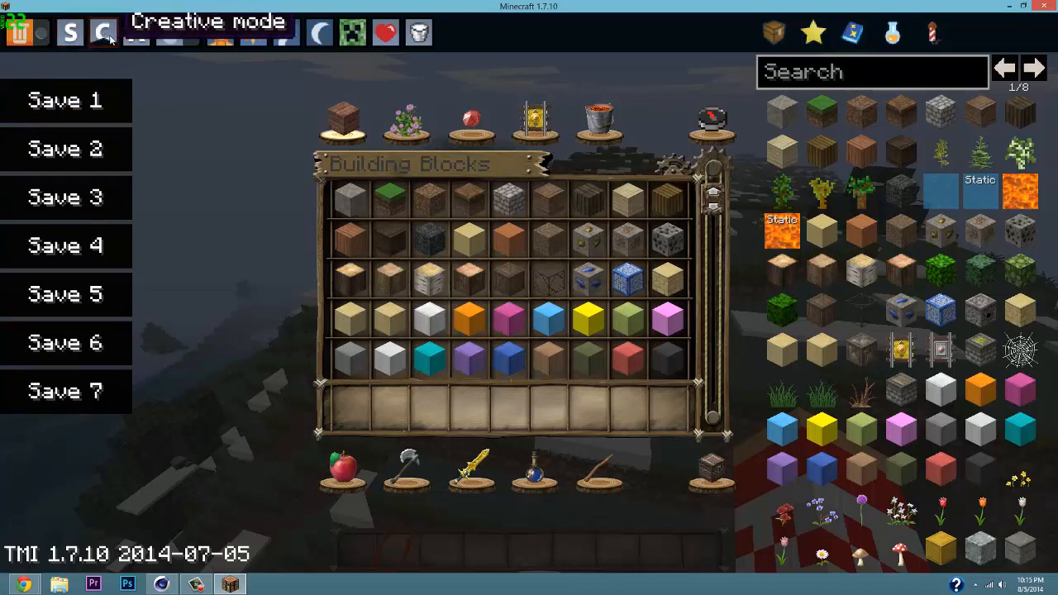
click(174, 31)
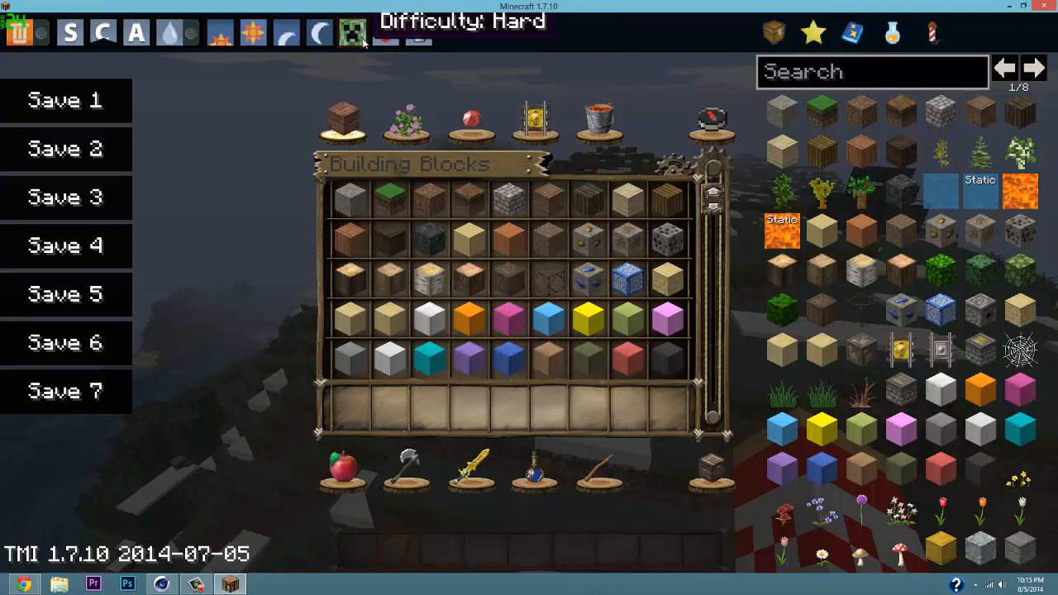
mouse_move(418, 33)
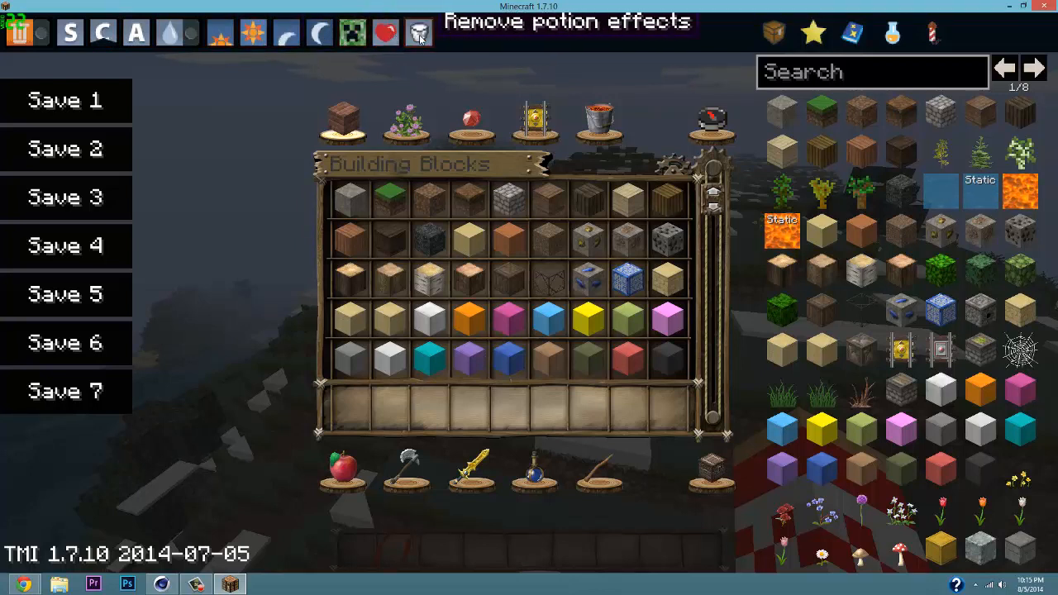
mouse_move(860, 311)
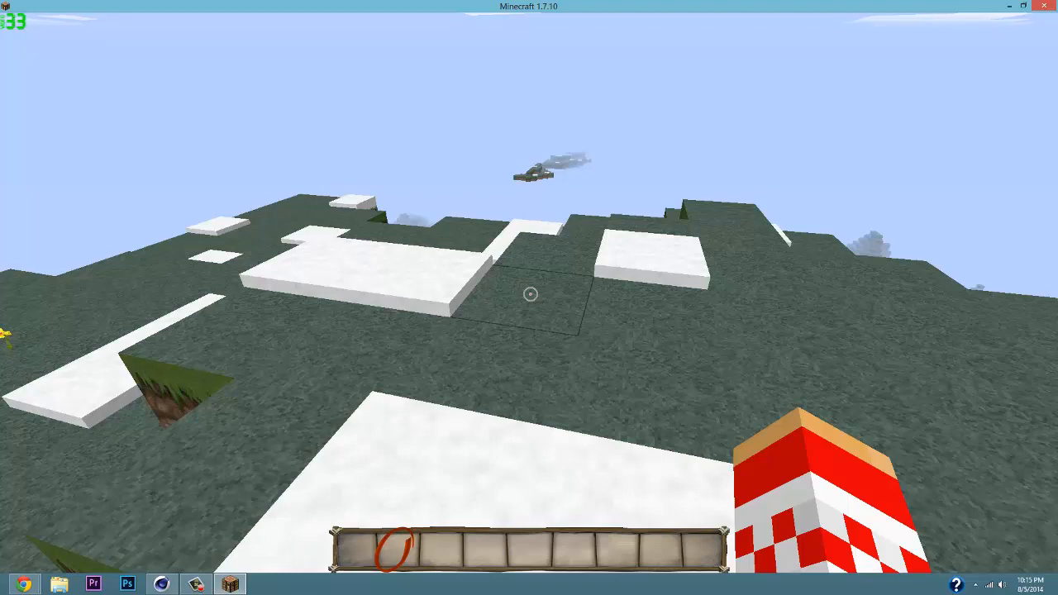
- Quit Minecraft to the desktop and start the launcher from its shortcut
key(Escape)
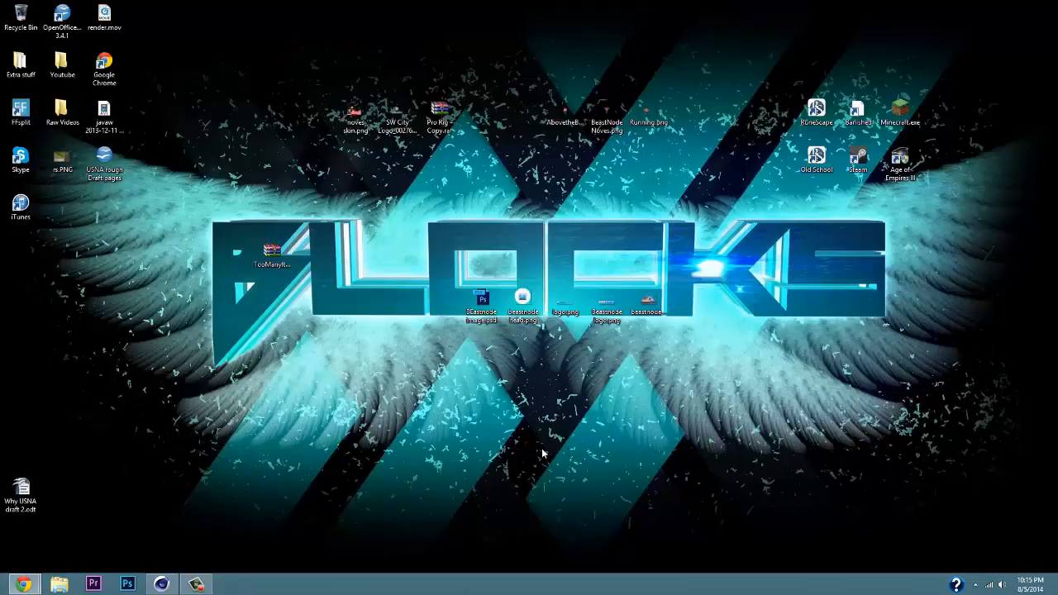
double_click(900, 112)
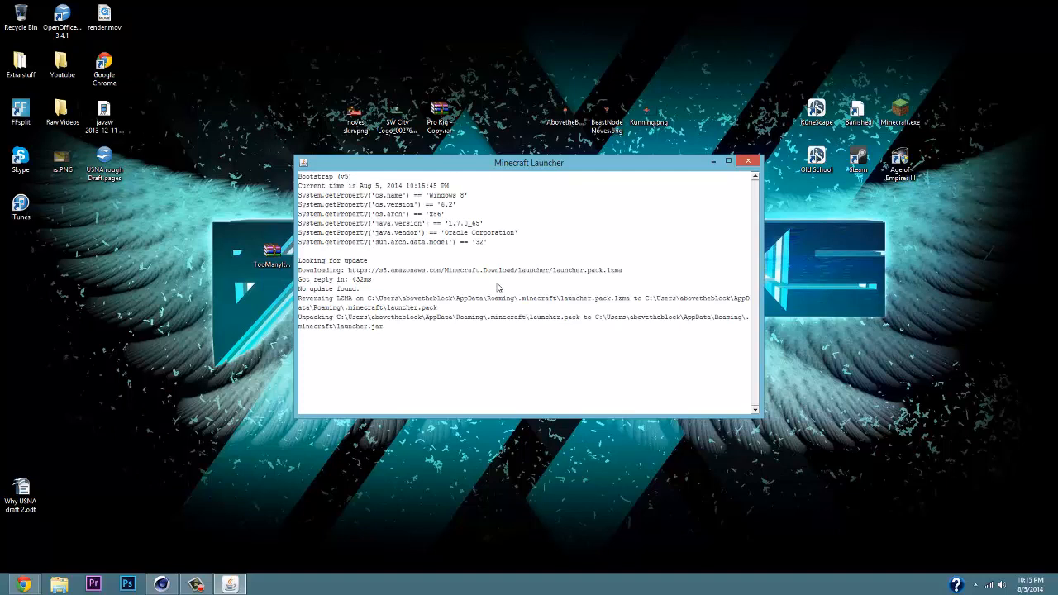
mouse_move(494, 291)
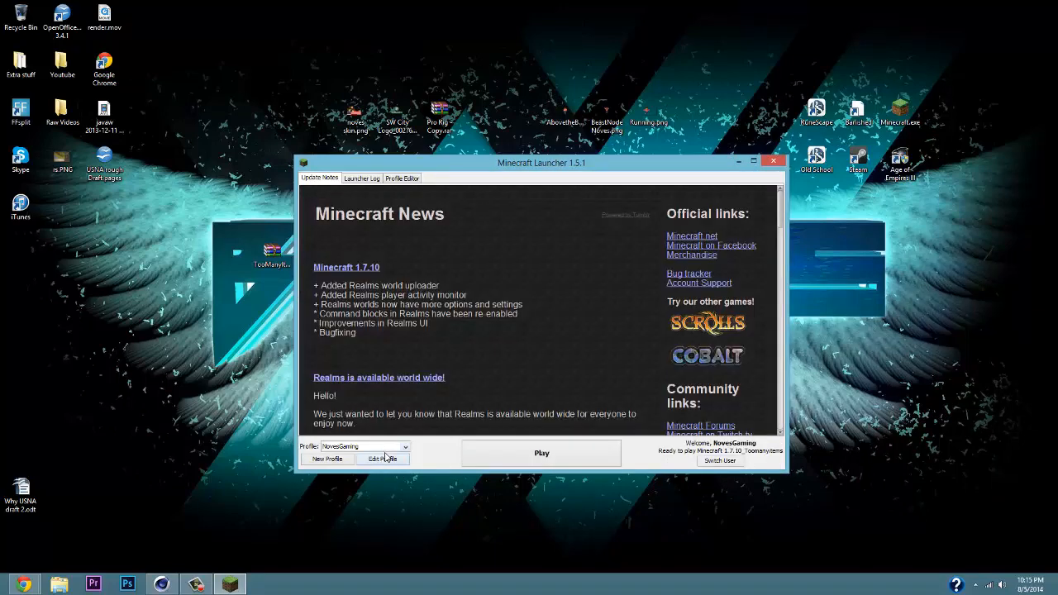
- Reach the .minecraft versions folder and bring up actions for 1.7.10_Toomanyitems
click(384, 459)
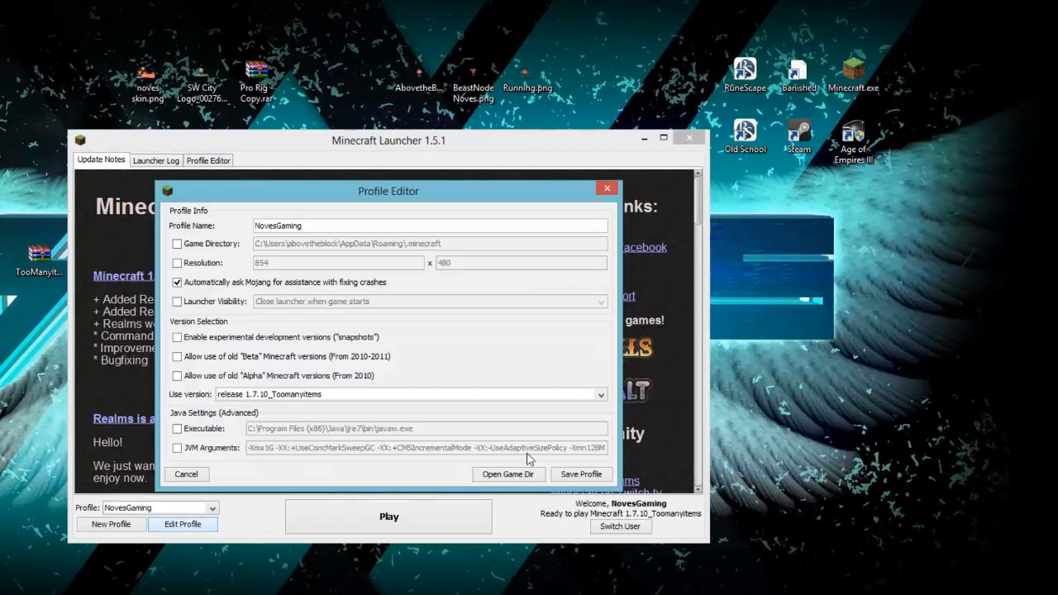
click(507, 473)
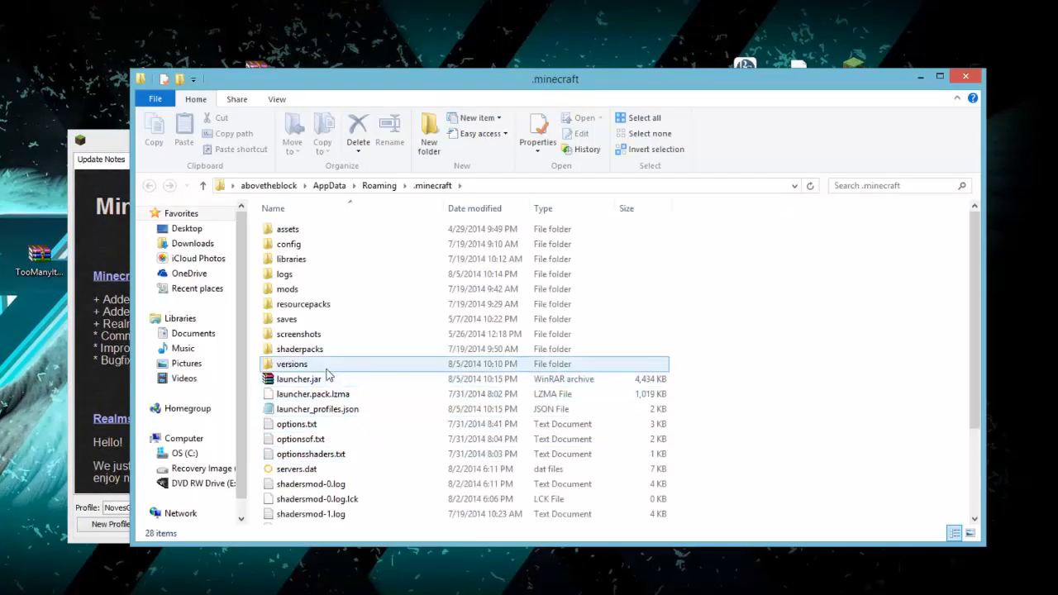
double_click(291, 363)
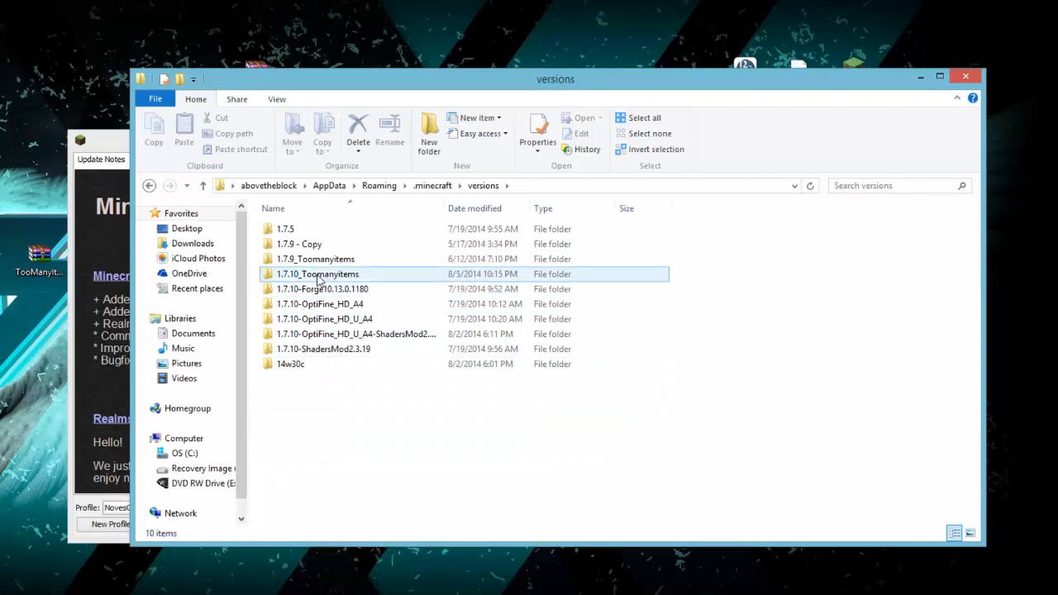
right_click(317, 275)
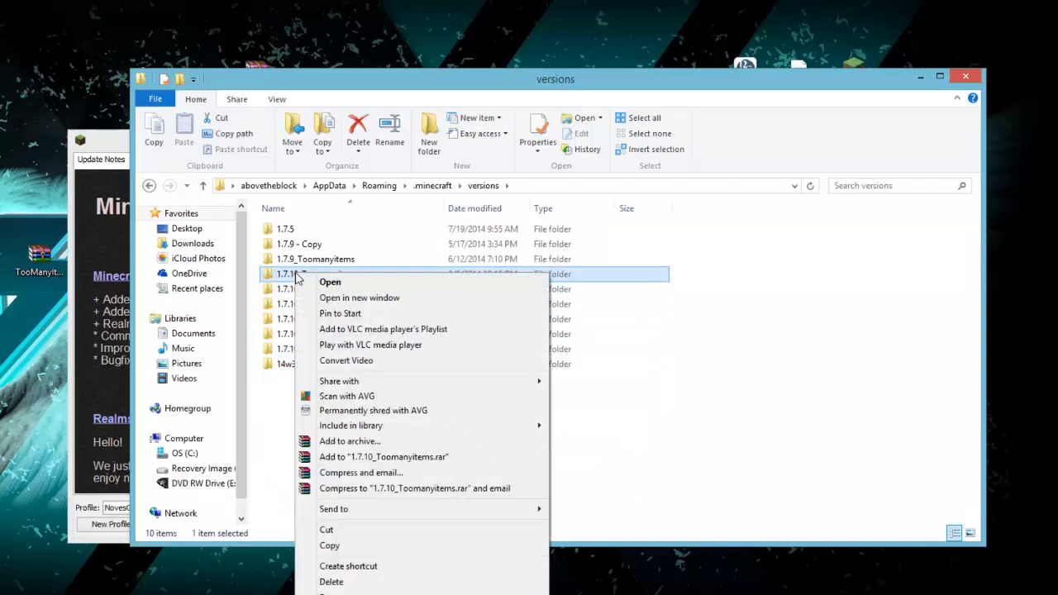
mouse_move(661, 489)
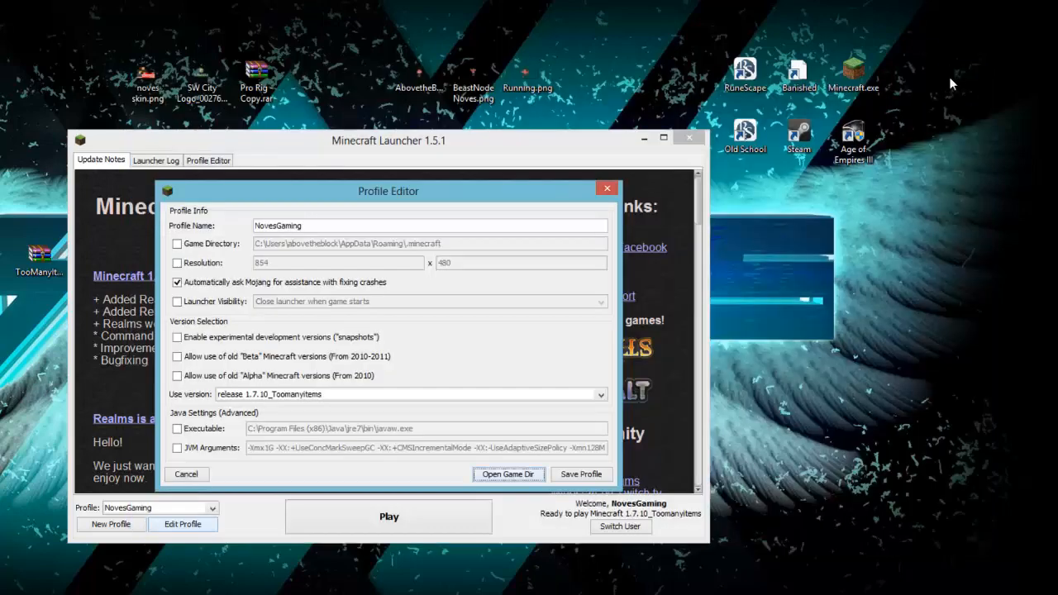
mouse_move(608, 188)
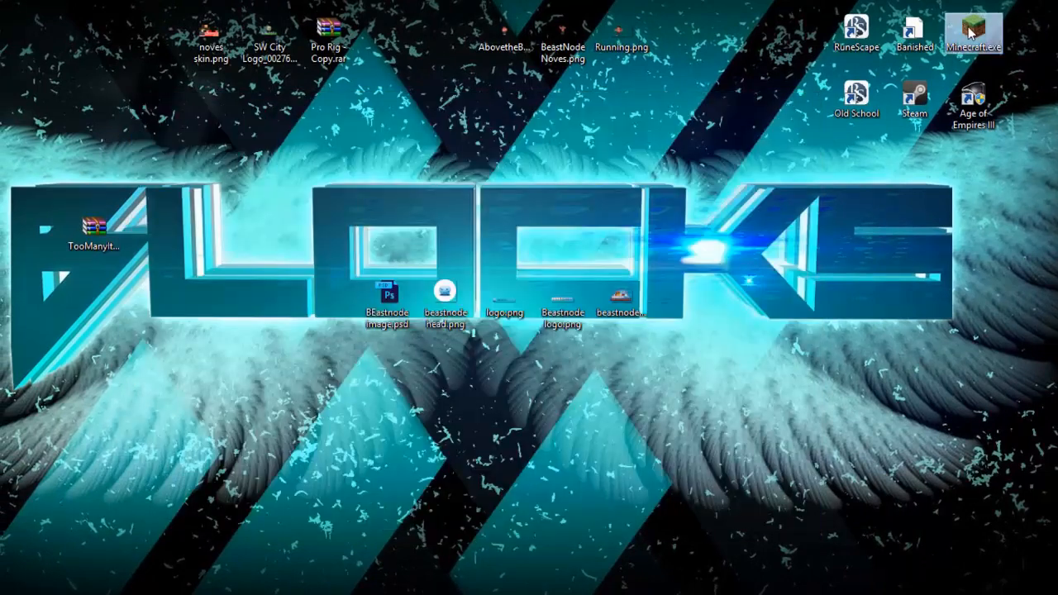
- Start the Minecraft launcher again from the Minecraft.exe desktop icon
double_click(974, 29)
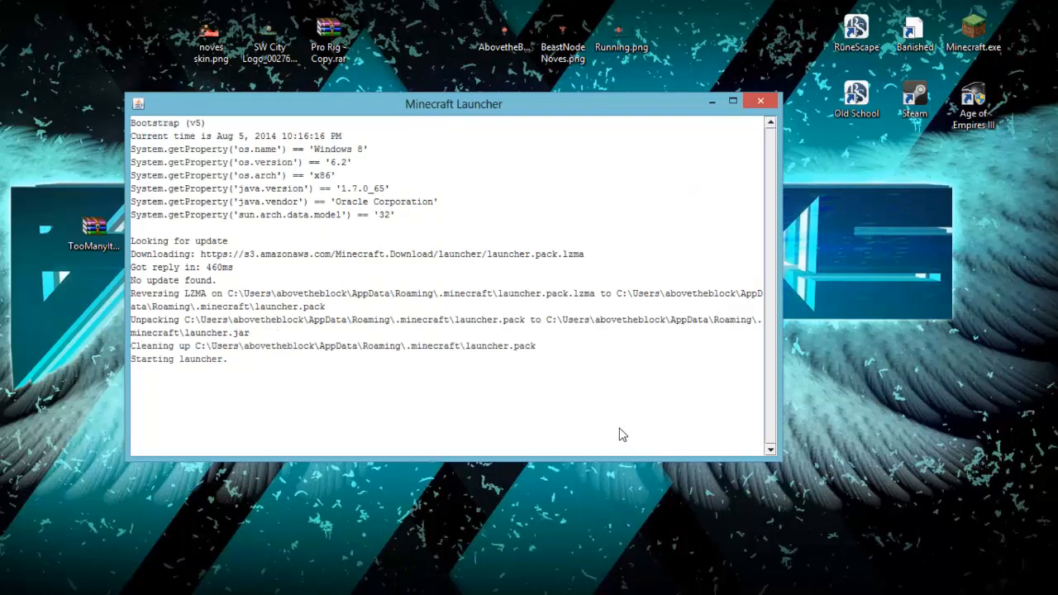
mouse_move(562, 378)
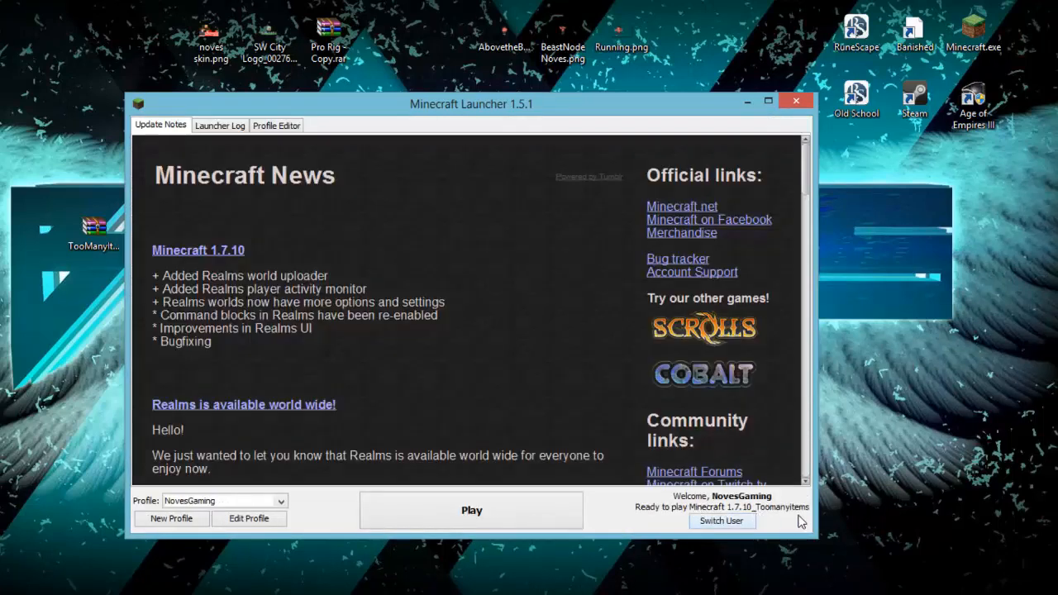
mouse_move(783, 522)
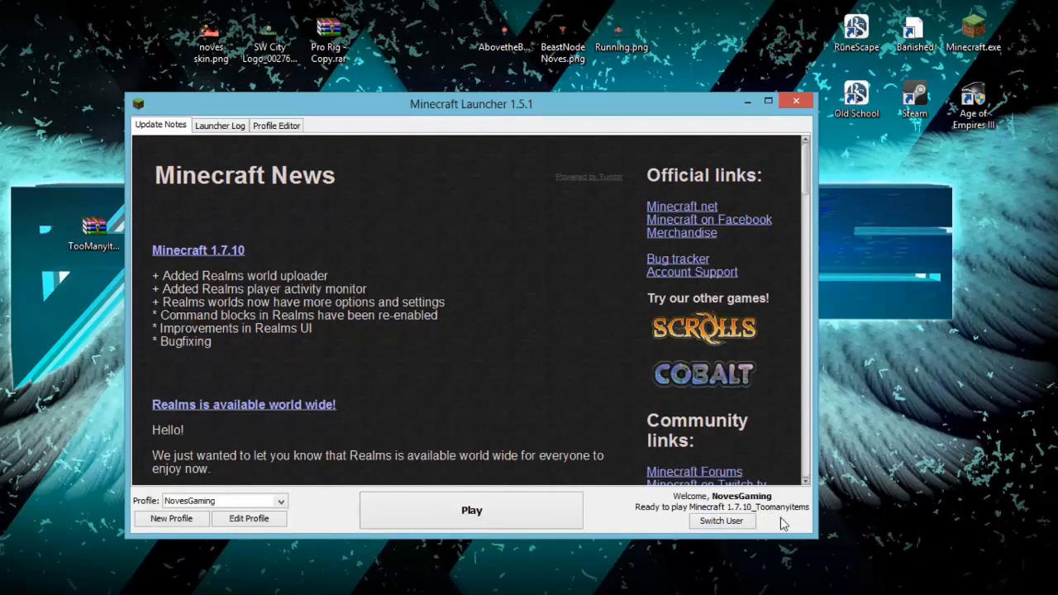
mouse_move(661, 515)
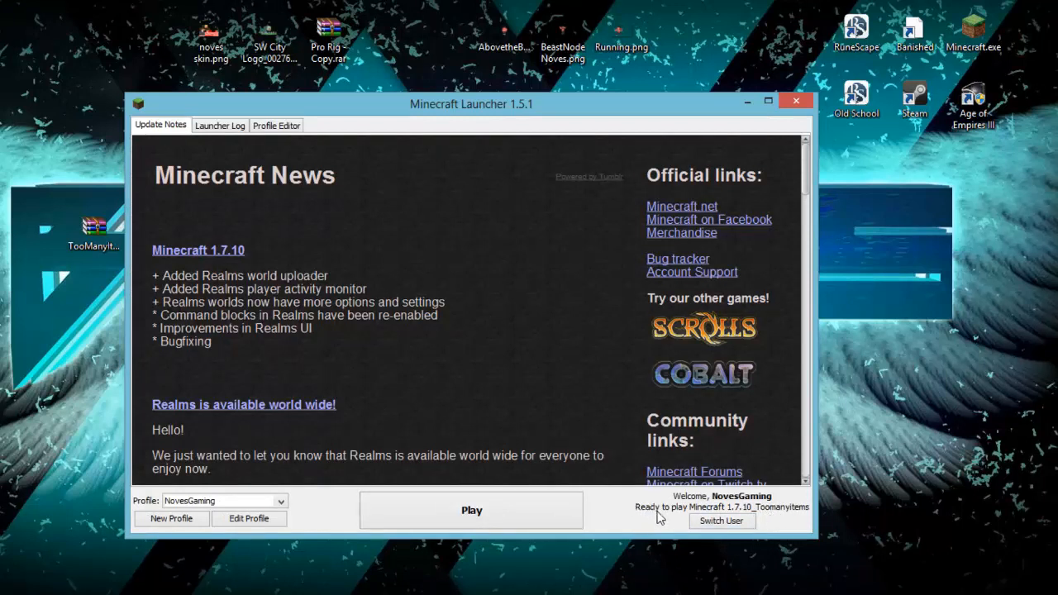
mouse_move(598, 522)
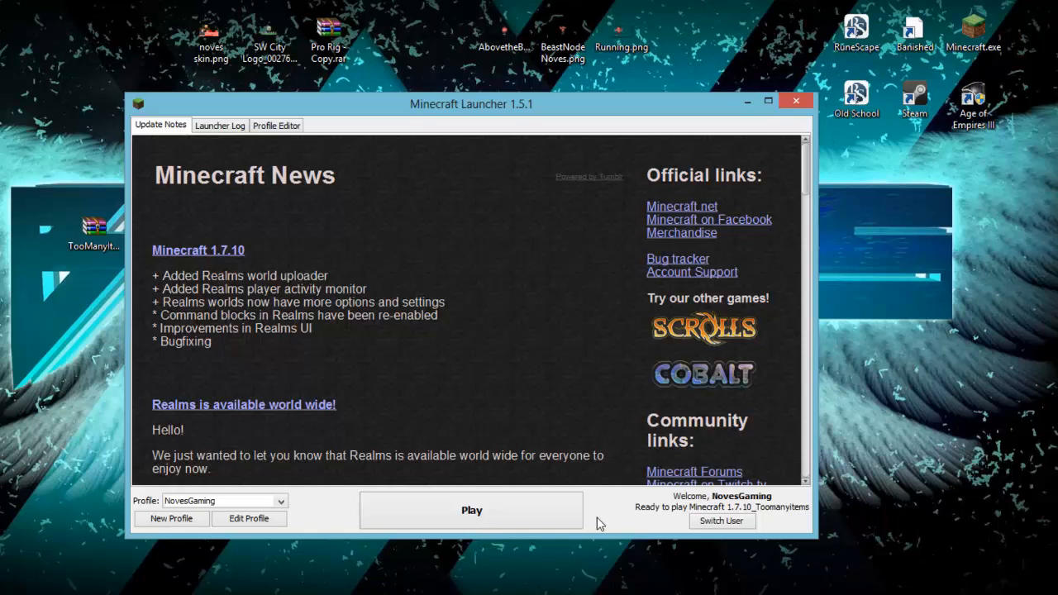
mouse_move(486, 396)
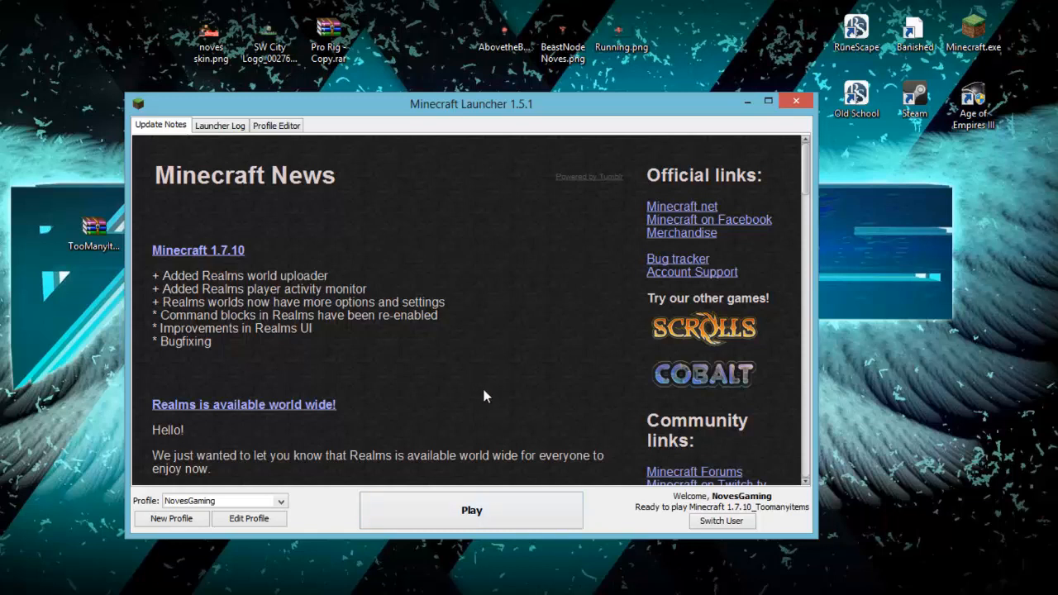